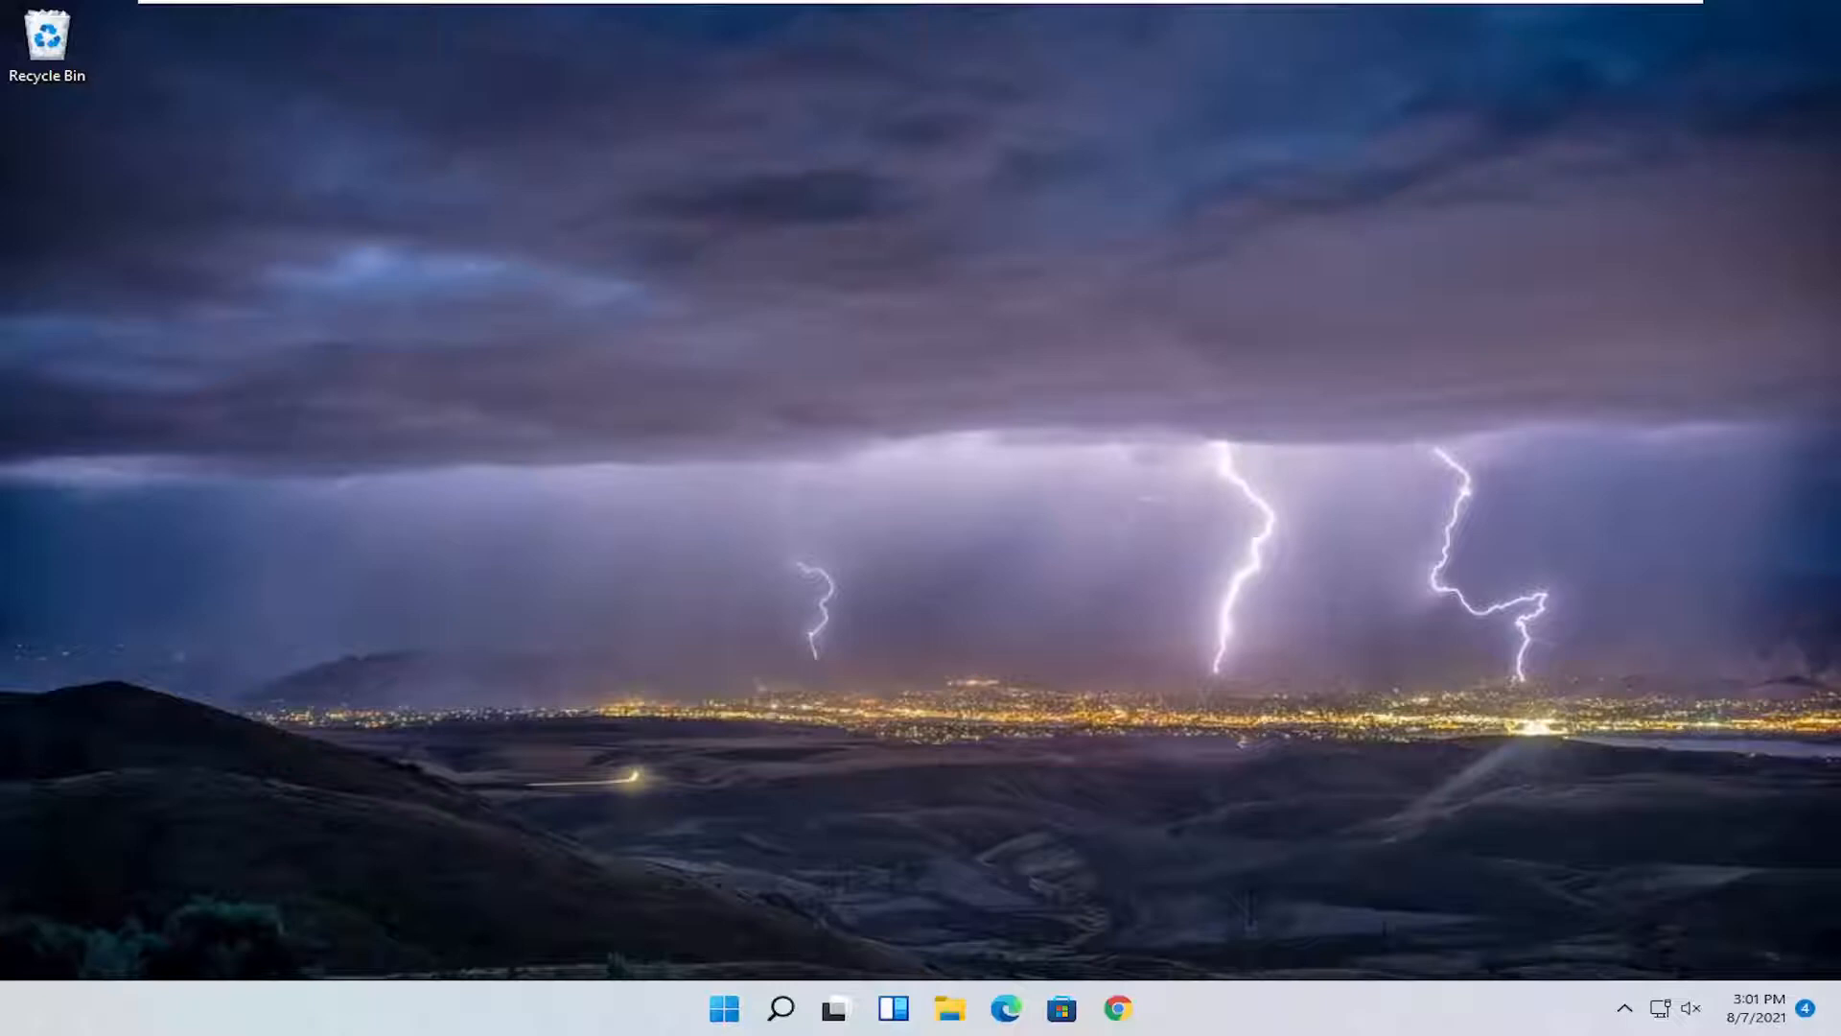
{"action": "mouse_move", "coordinate": [1123, 247]}
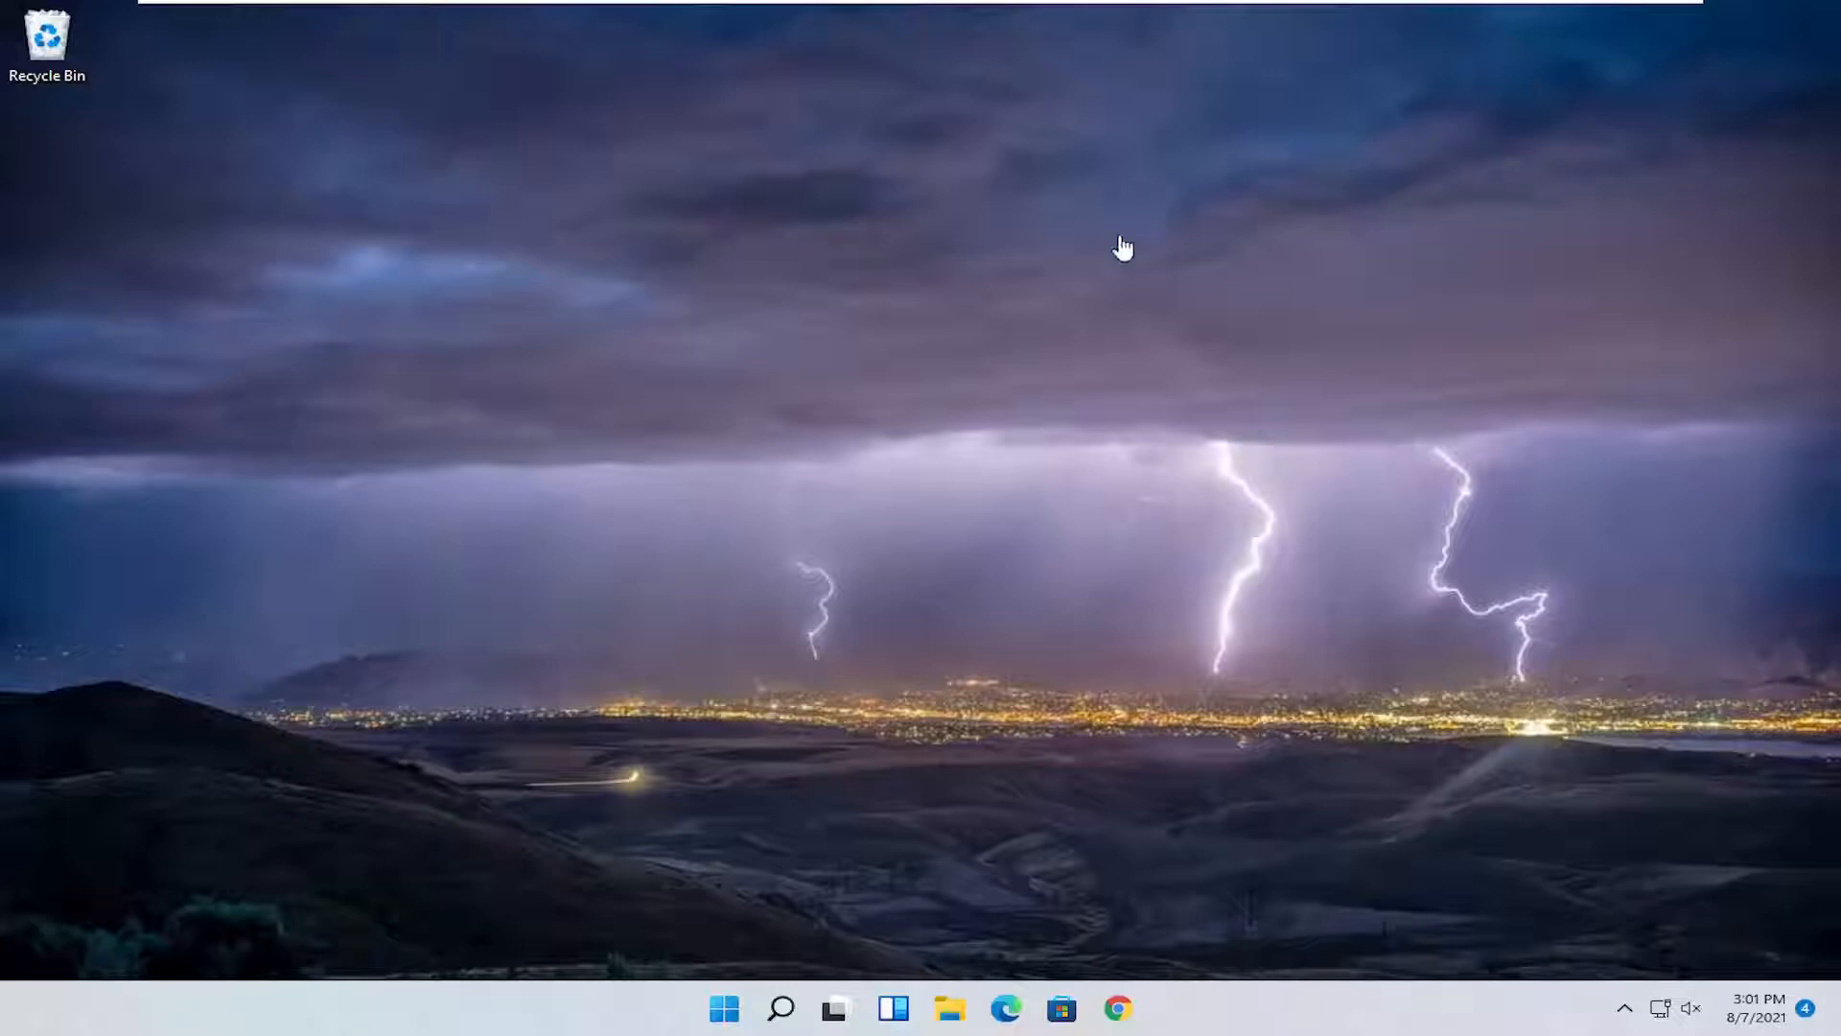
{"action": "mouse_move", "coordinate": [994, 569]}
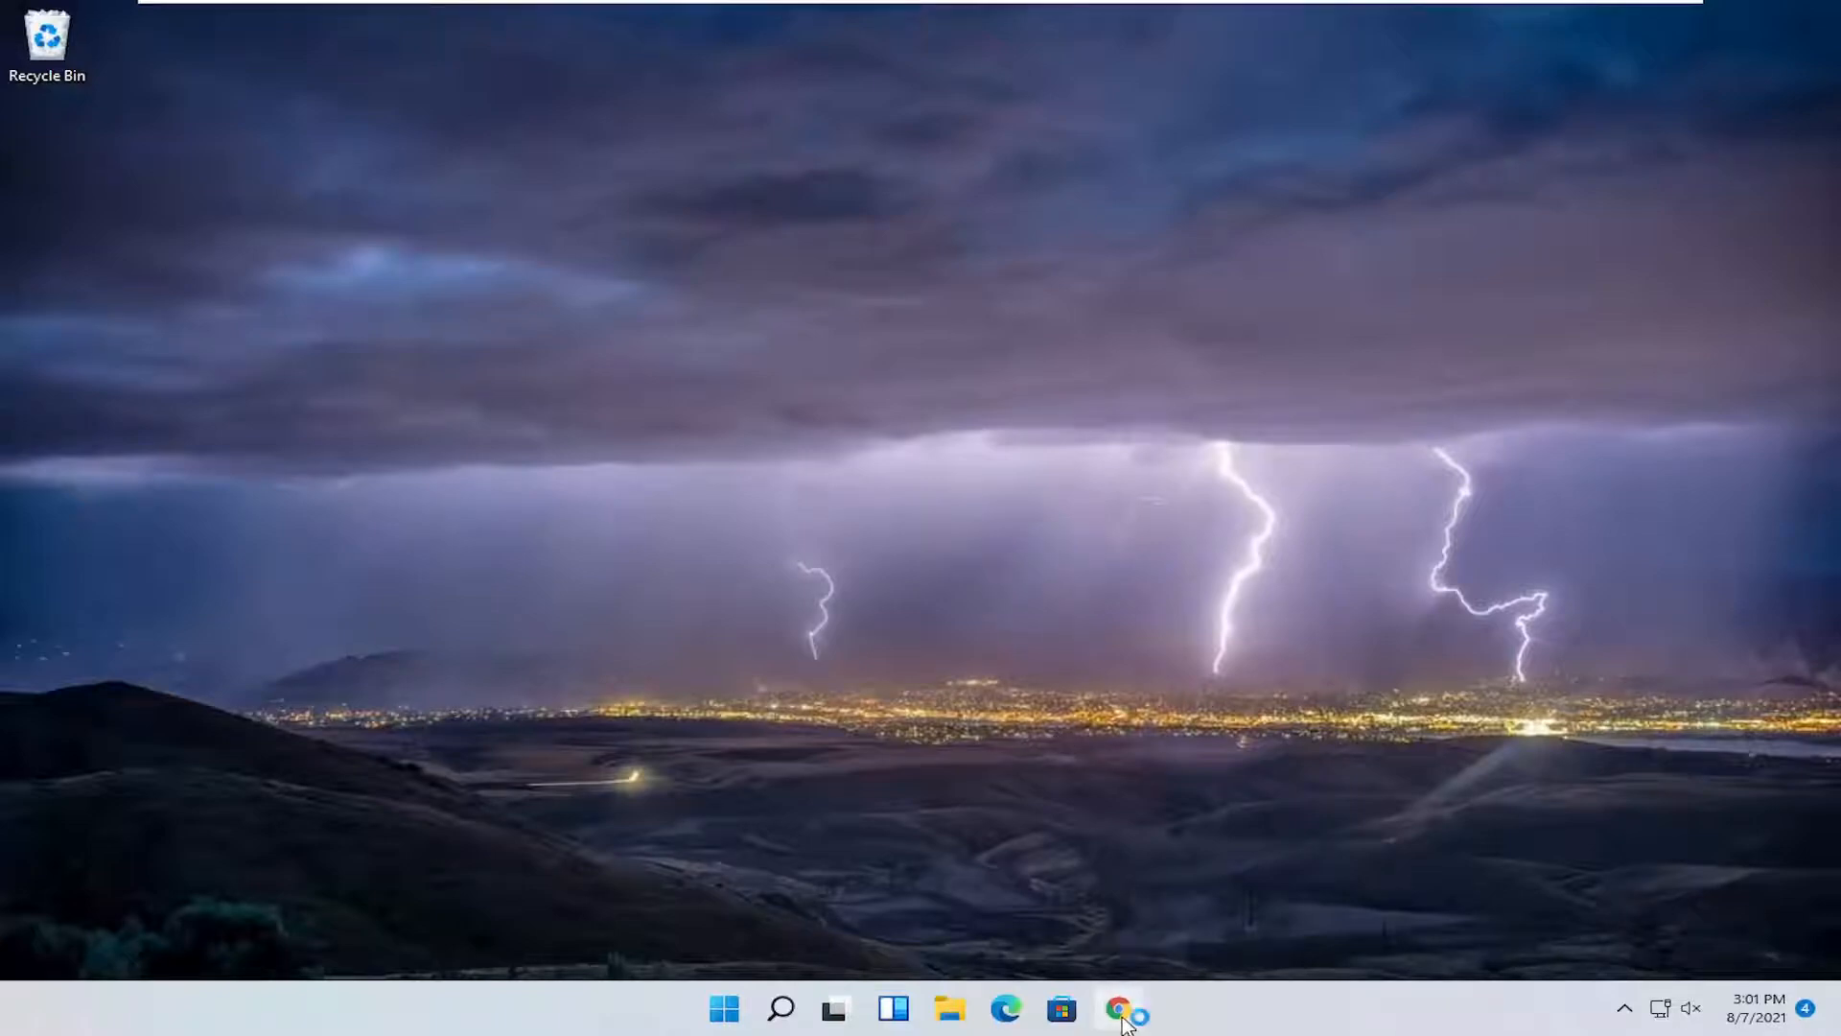
Step: Launch Chrome maximized and search Google for 'steam api.dll file'
{"action": "left_click", "coordinate": [1117, 1009]}
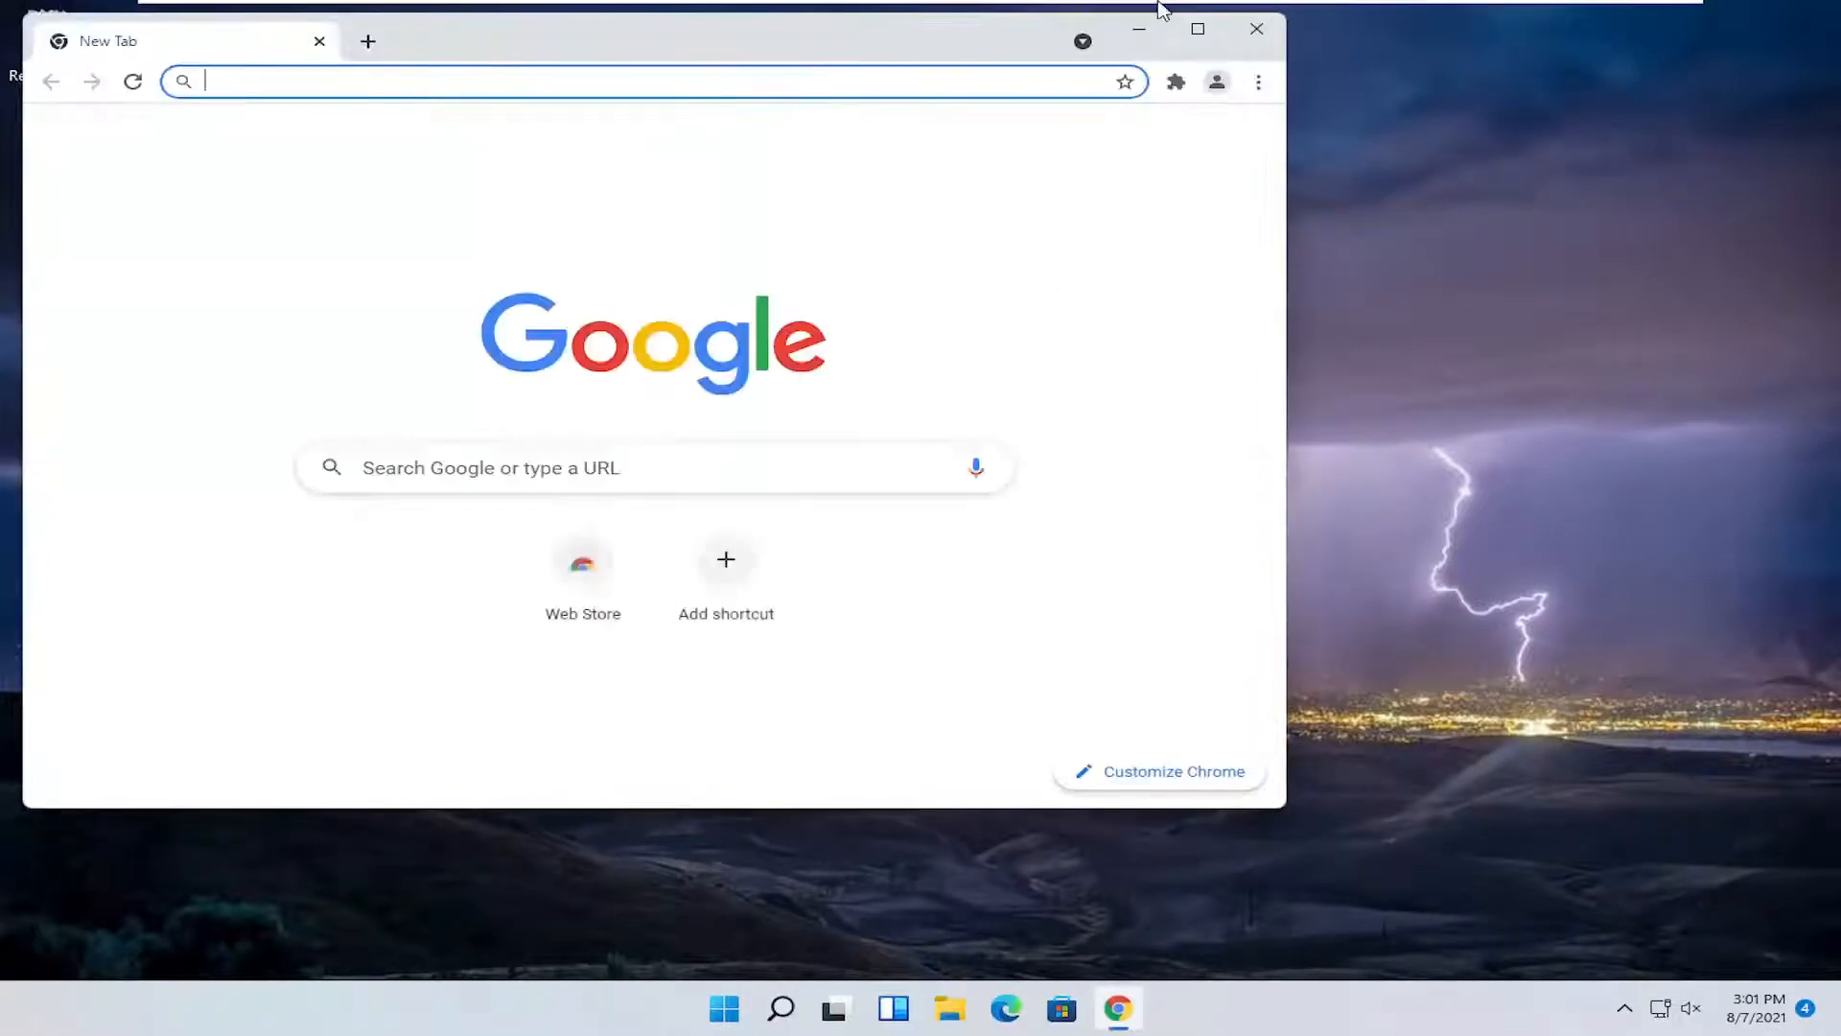
{"action": "left_click", "coordinate": [1197, 29]}
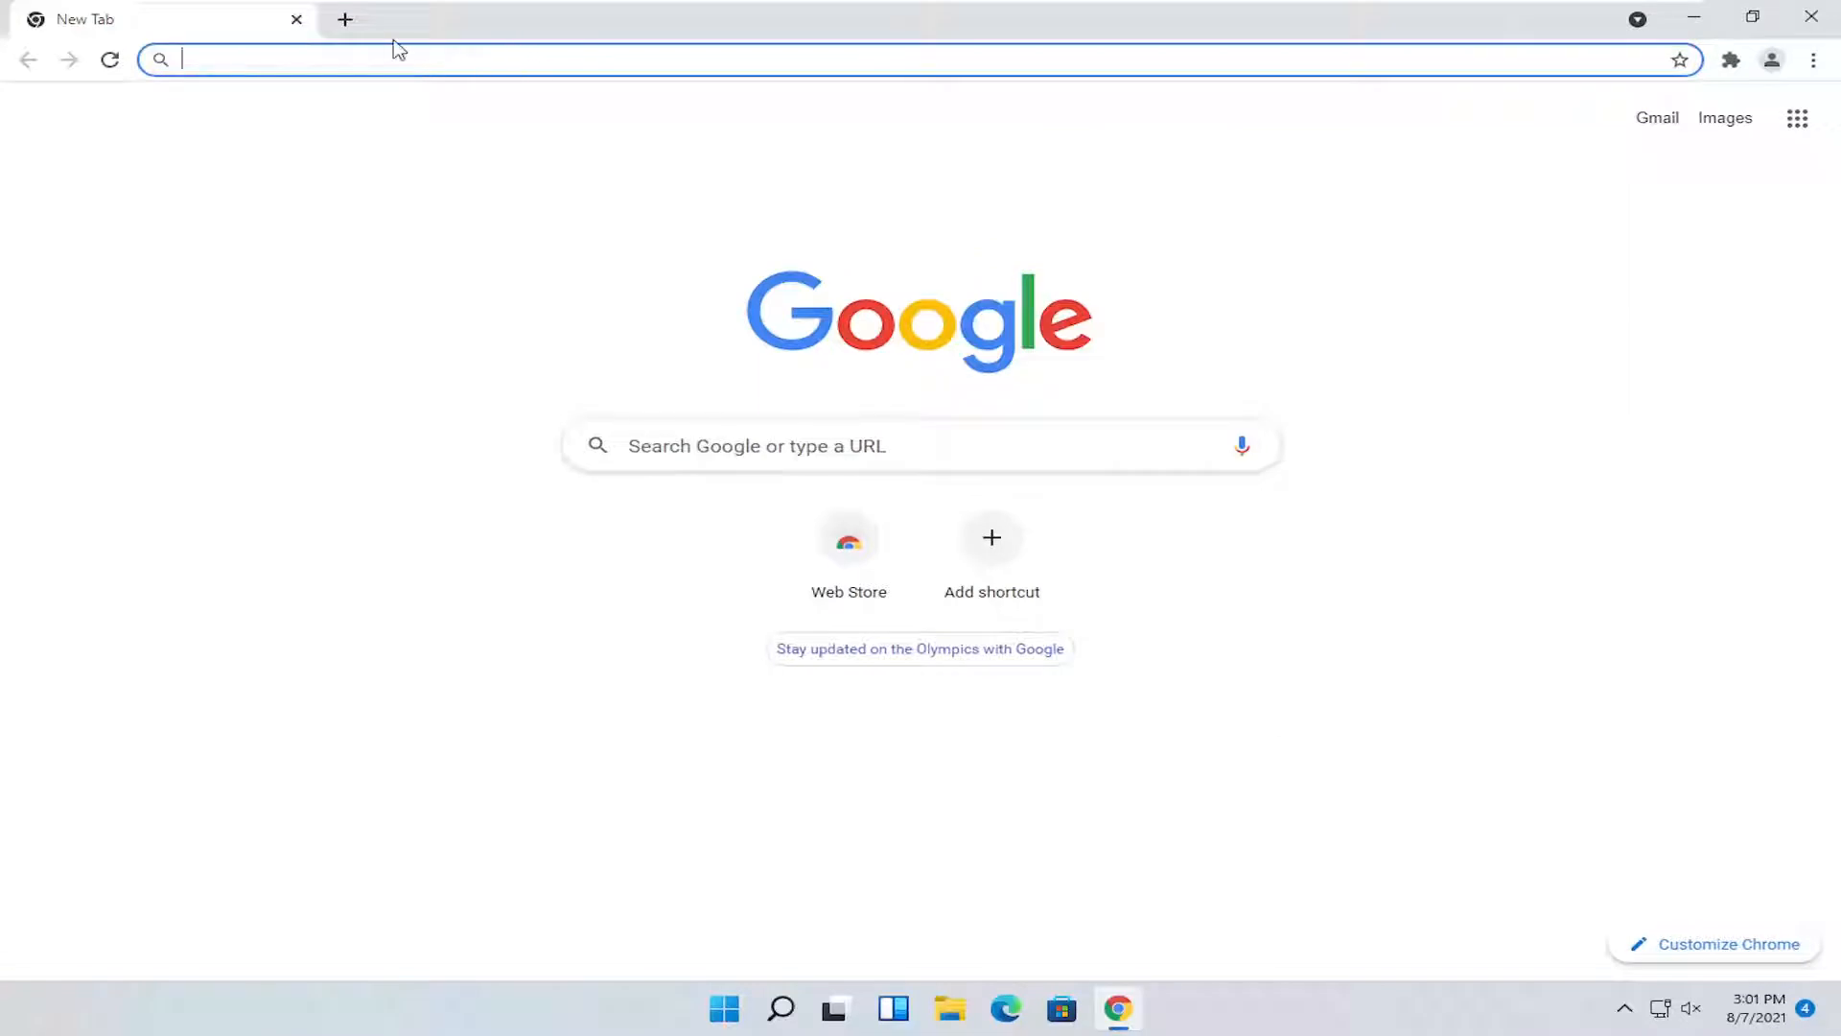
{"action": "type", "text": "stea"}
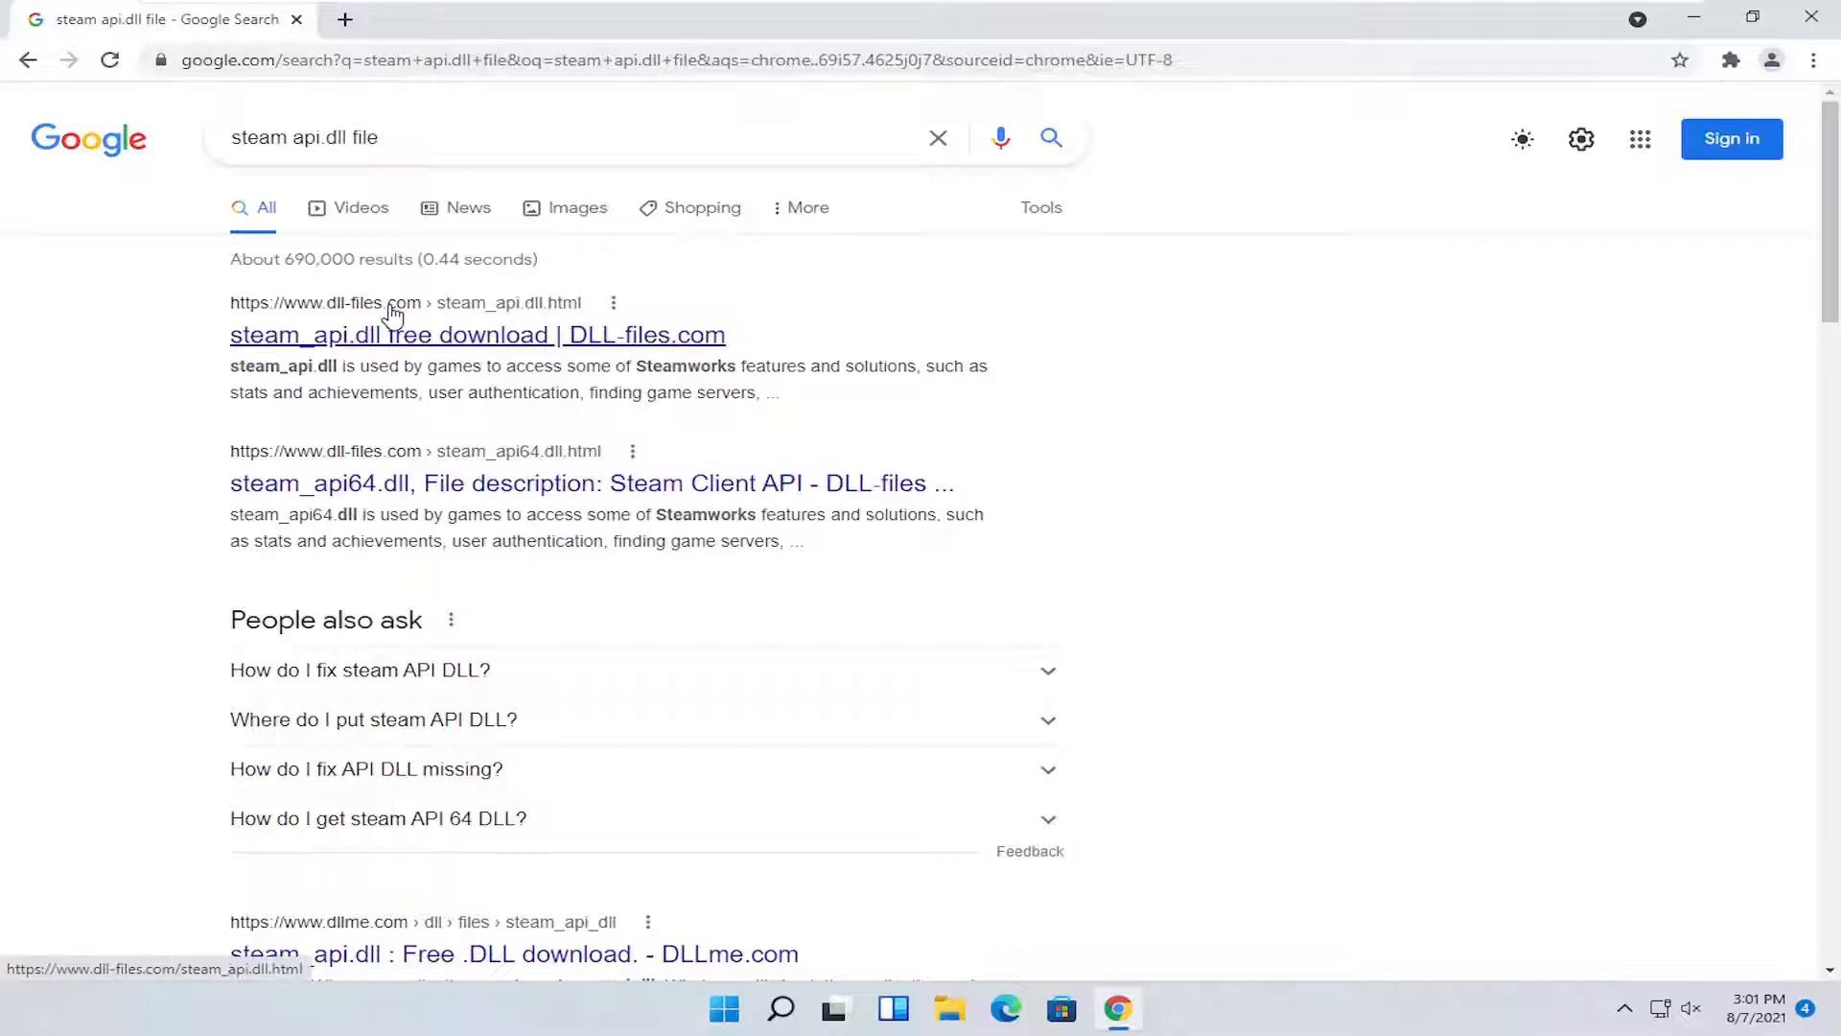
{"action": "mouse_move", "coordinate": [371, 316]}
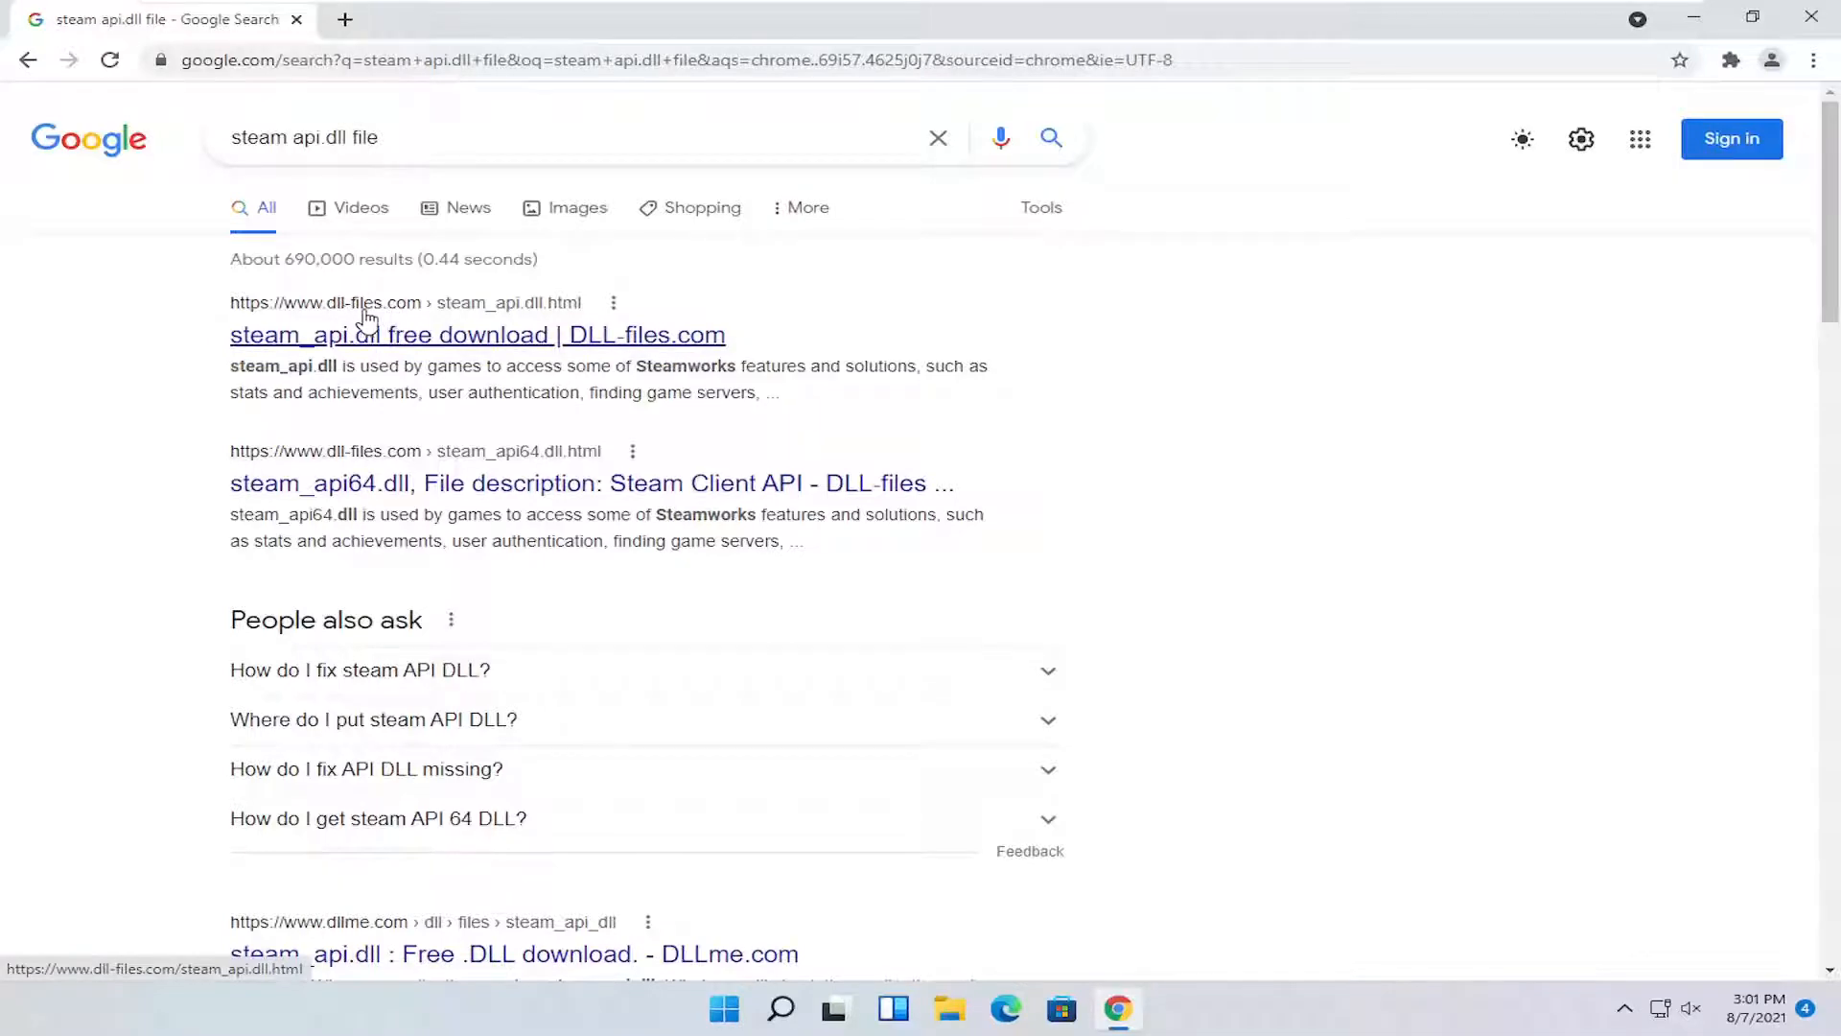
Step: Open the DLL-files.com steam_api.dll result and scroll through its version list
{"action": "left_click", "coordinate": [477, 334]}
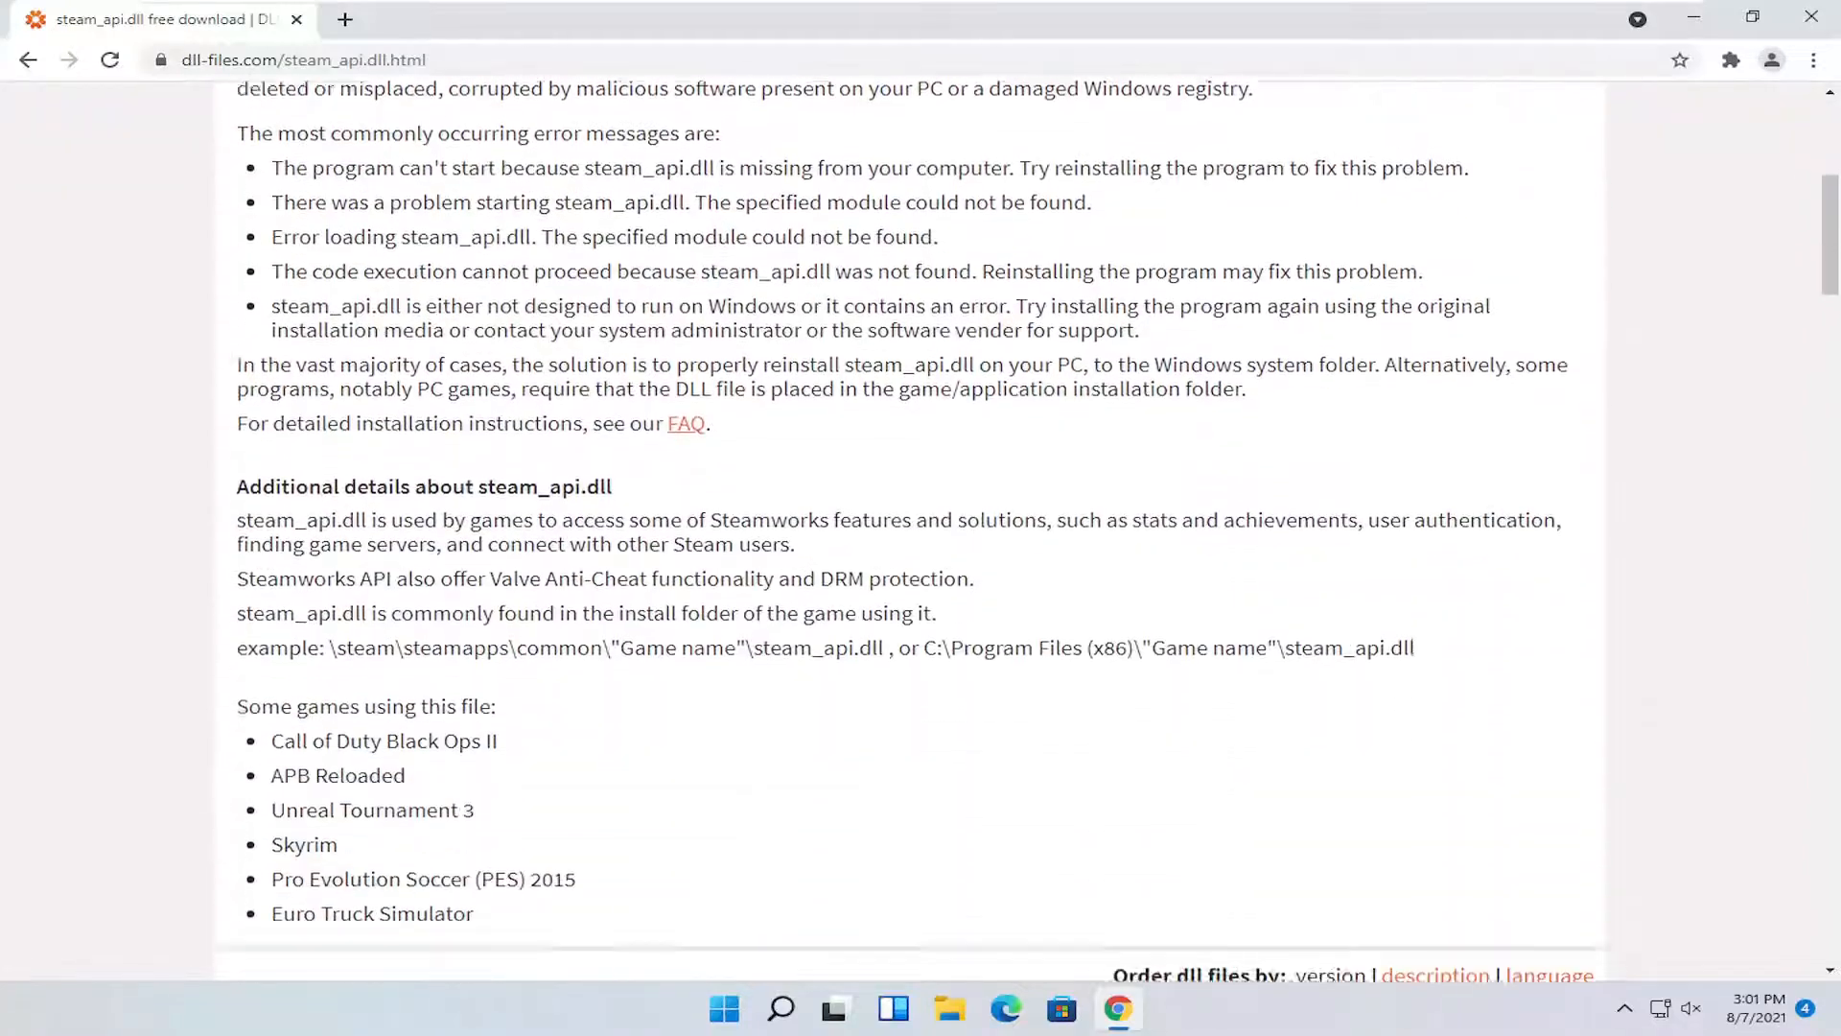
{"action": "scroll", "scroll_direction": "down", "scroll_amount": 3}
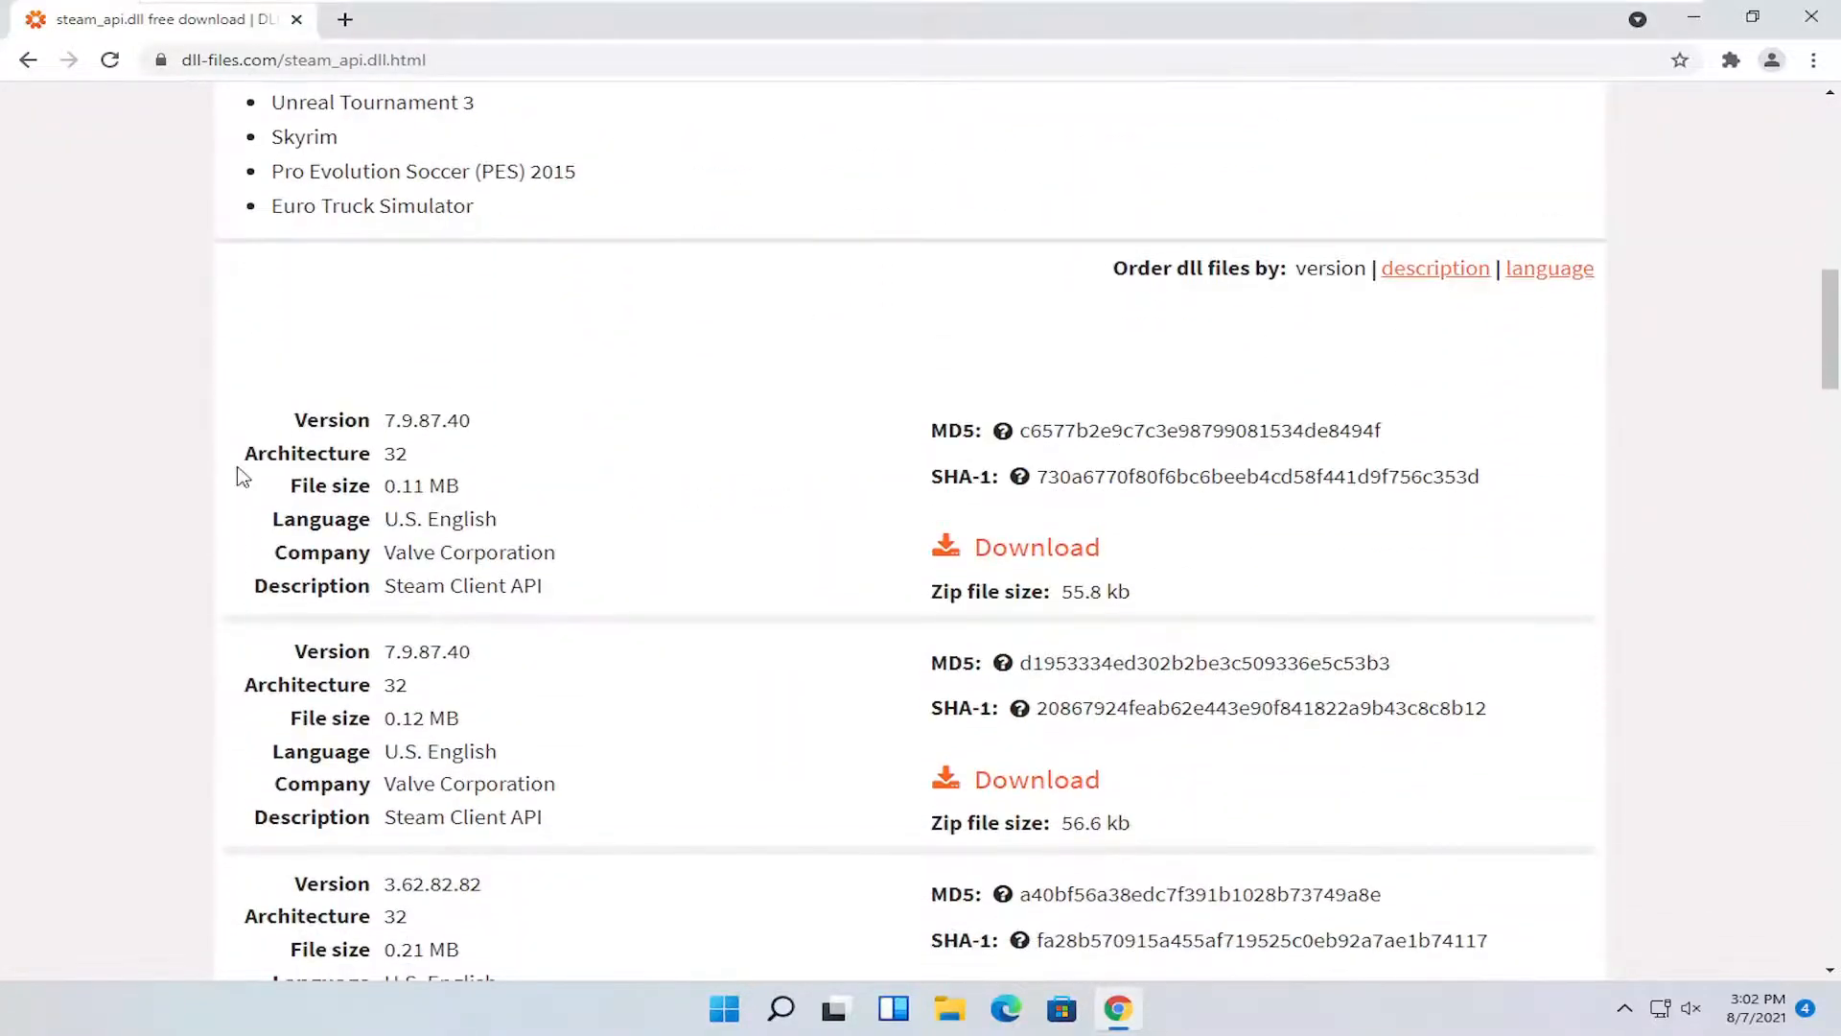
{"action": "mouse_move", "coordinate": [520, 462]}
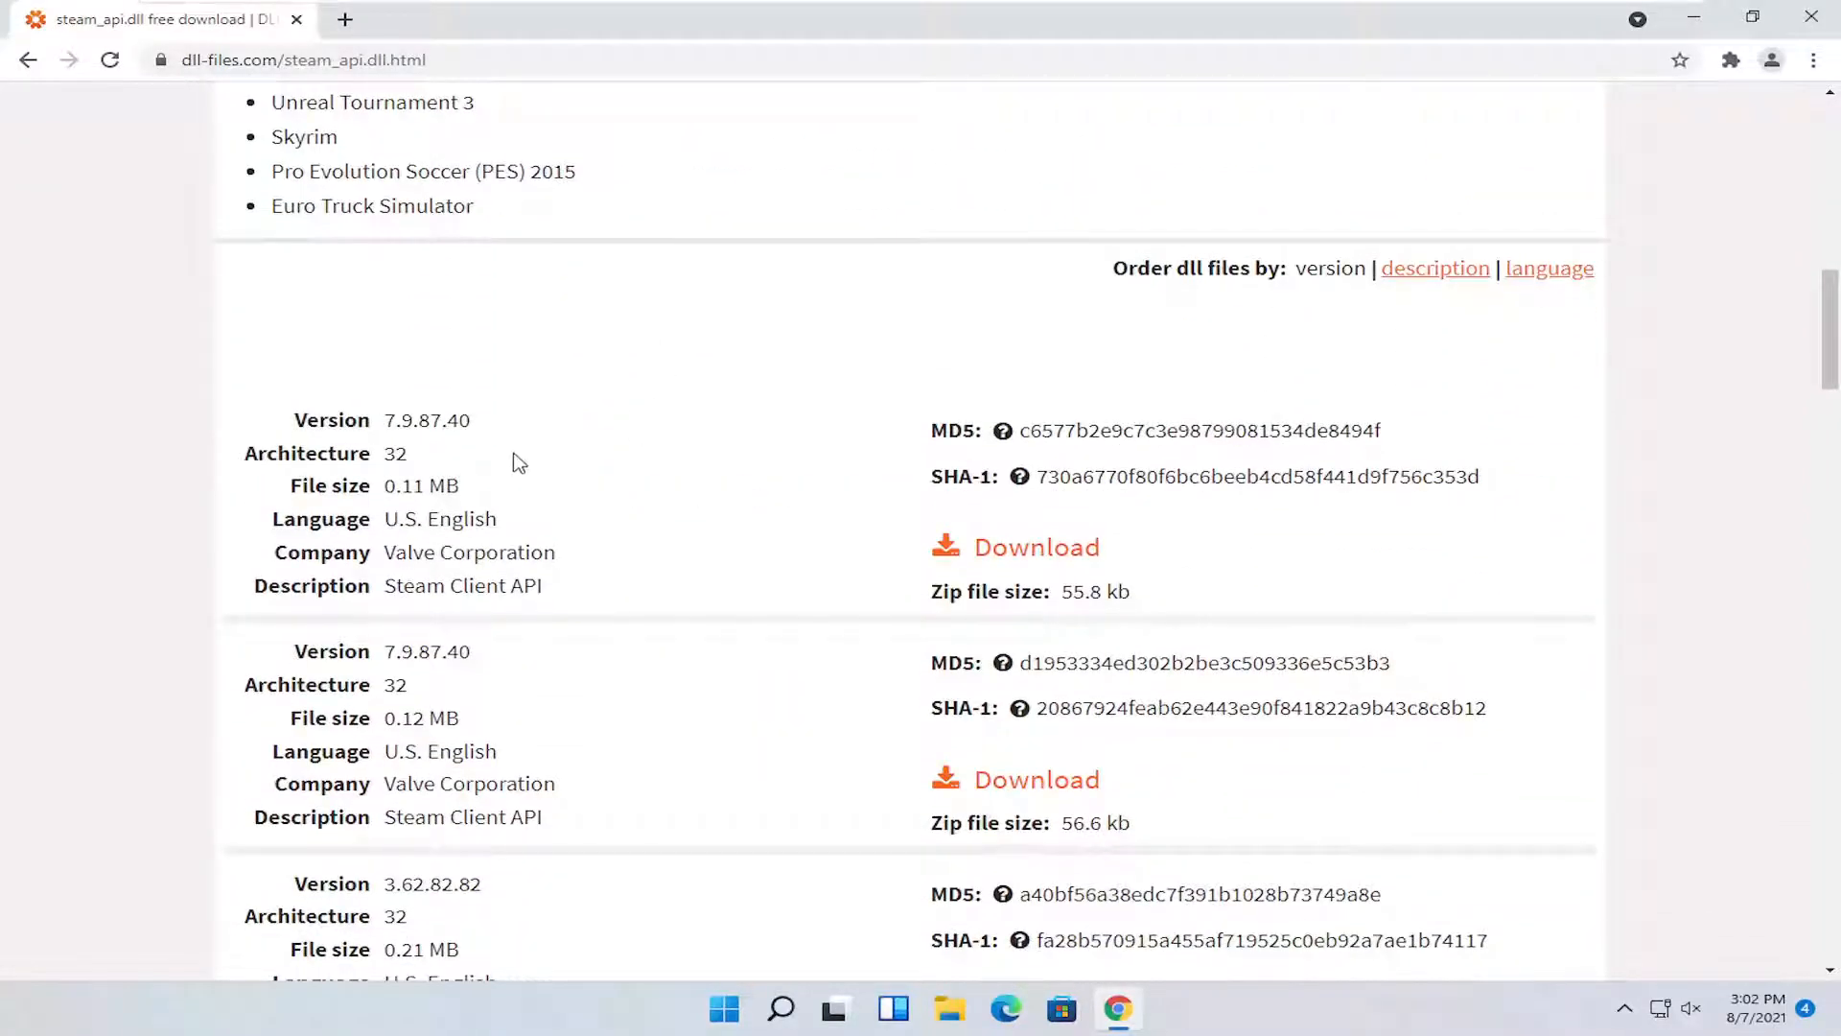
{"action": "scroll", "scroll_direction": "down", "scroll_amount": 3}
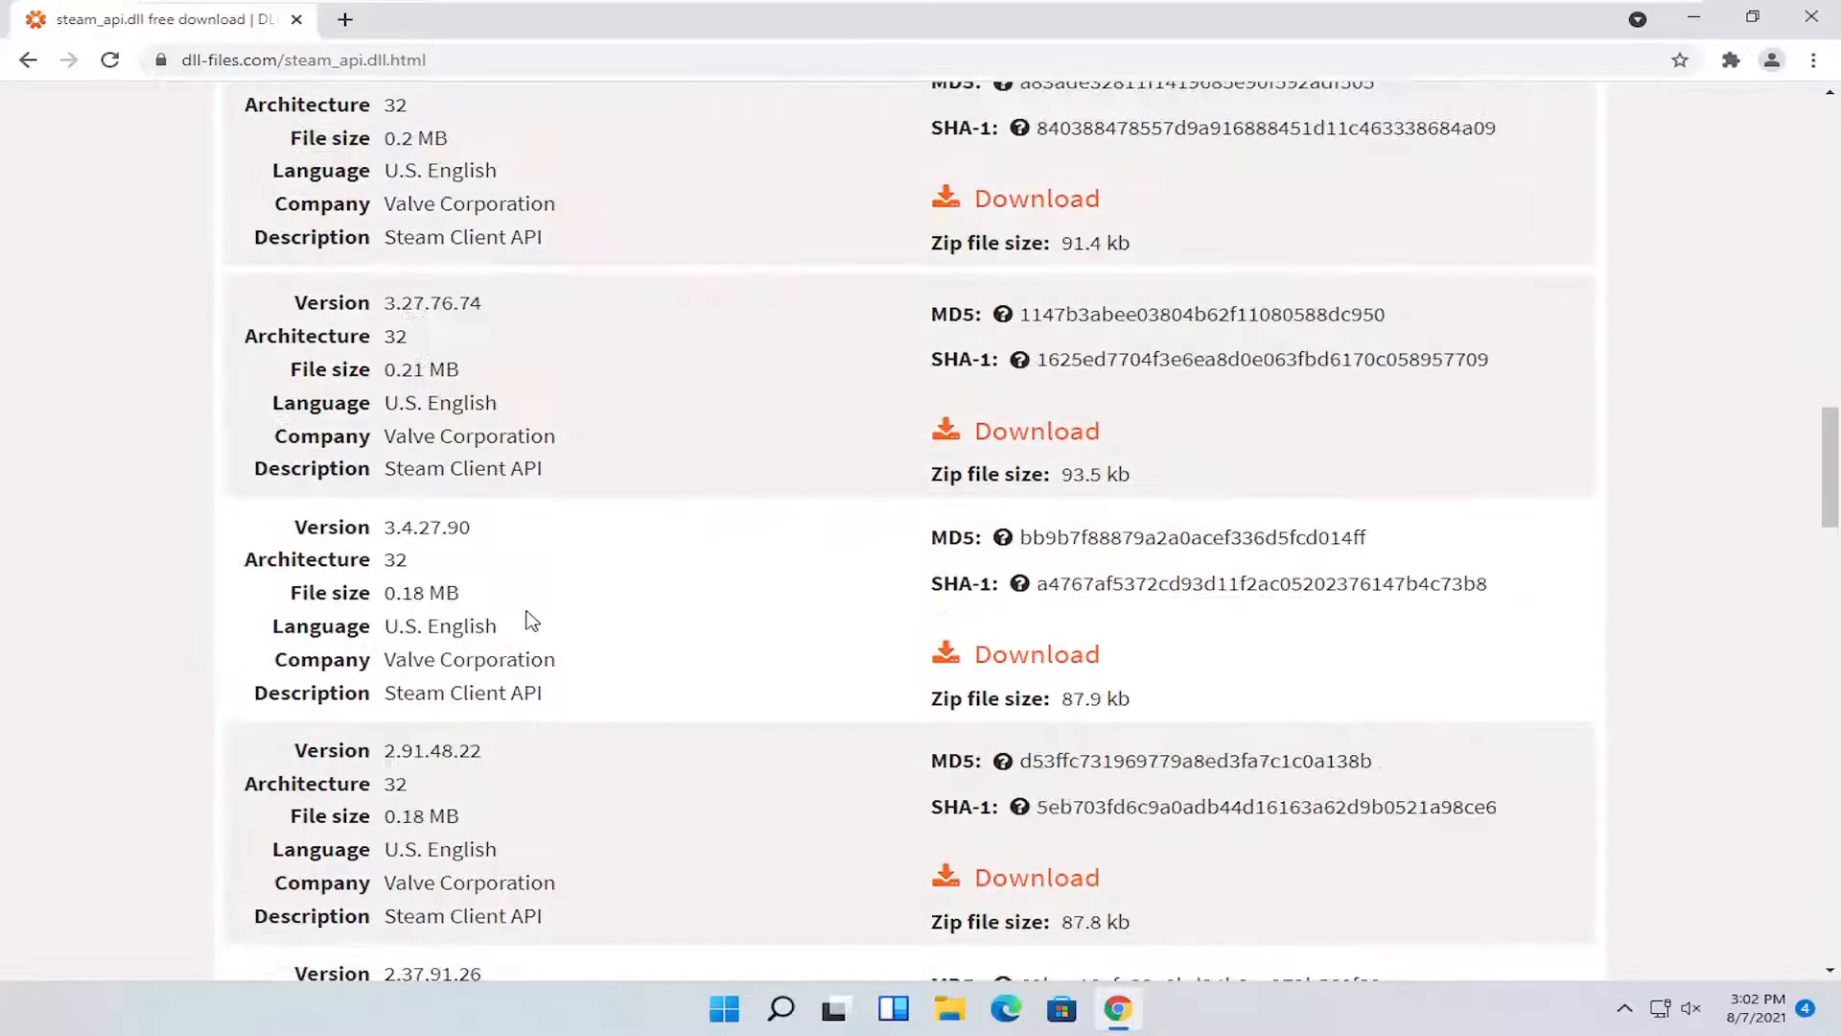
{"action": "scroll", "scroll_direction": "up", "scroll_amount": 3}
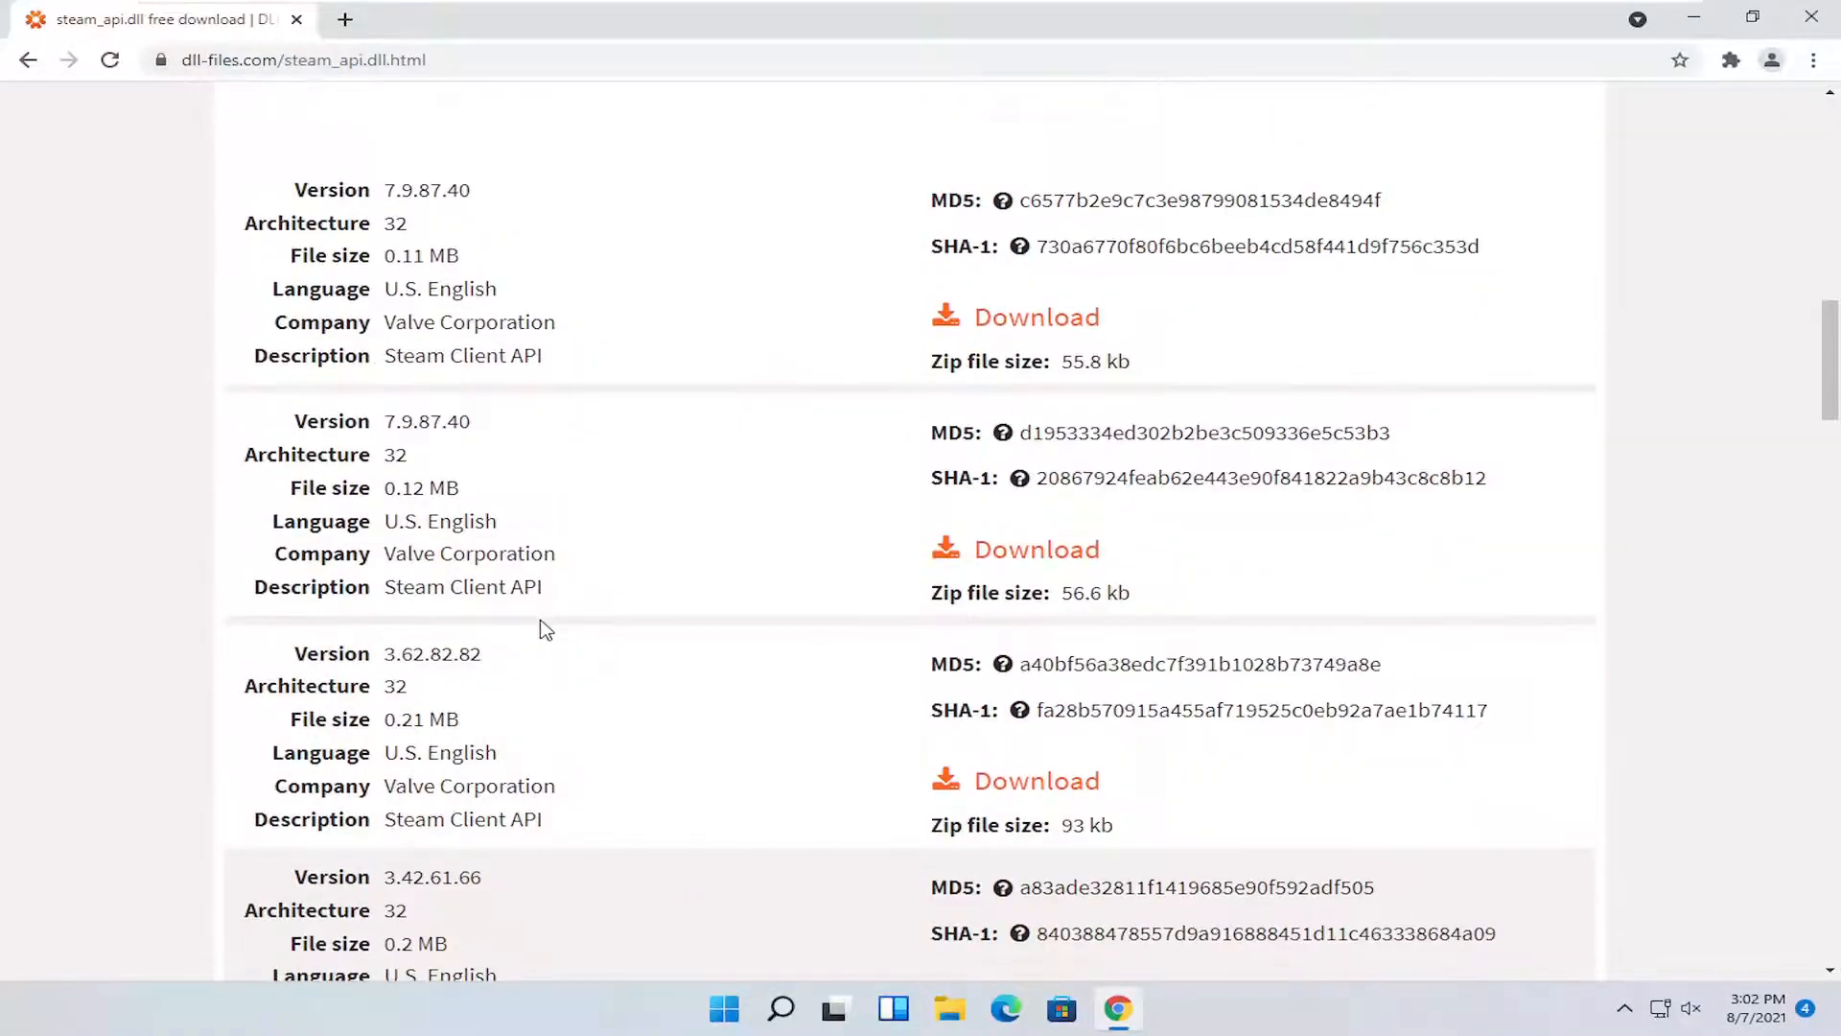
{"action": "scroll", "scroll_direction": "up", "scroll_amount": 3}
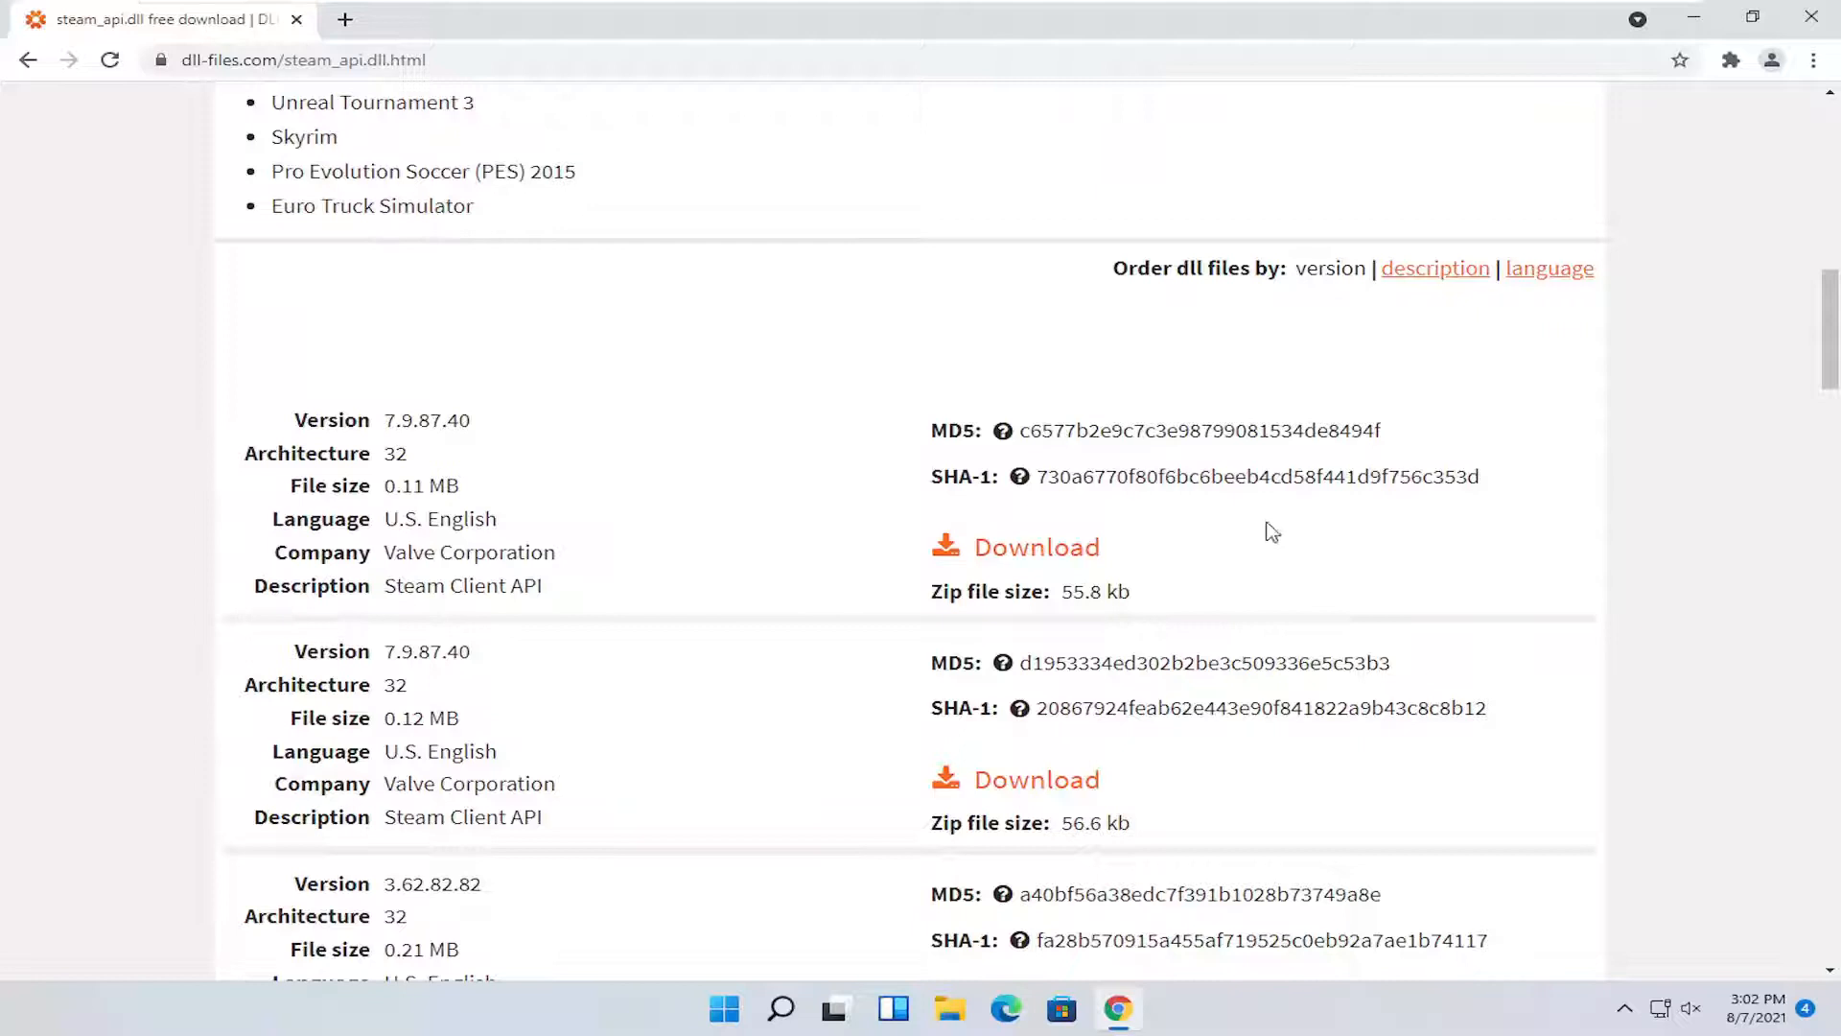
Step: Download the 32-bit 7.9.87.40 steam_api.zip and show it in its Downloads folder
{"action": "left_click", "coordinate": [1034, 547]}
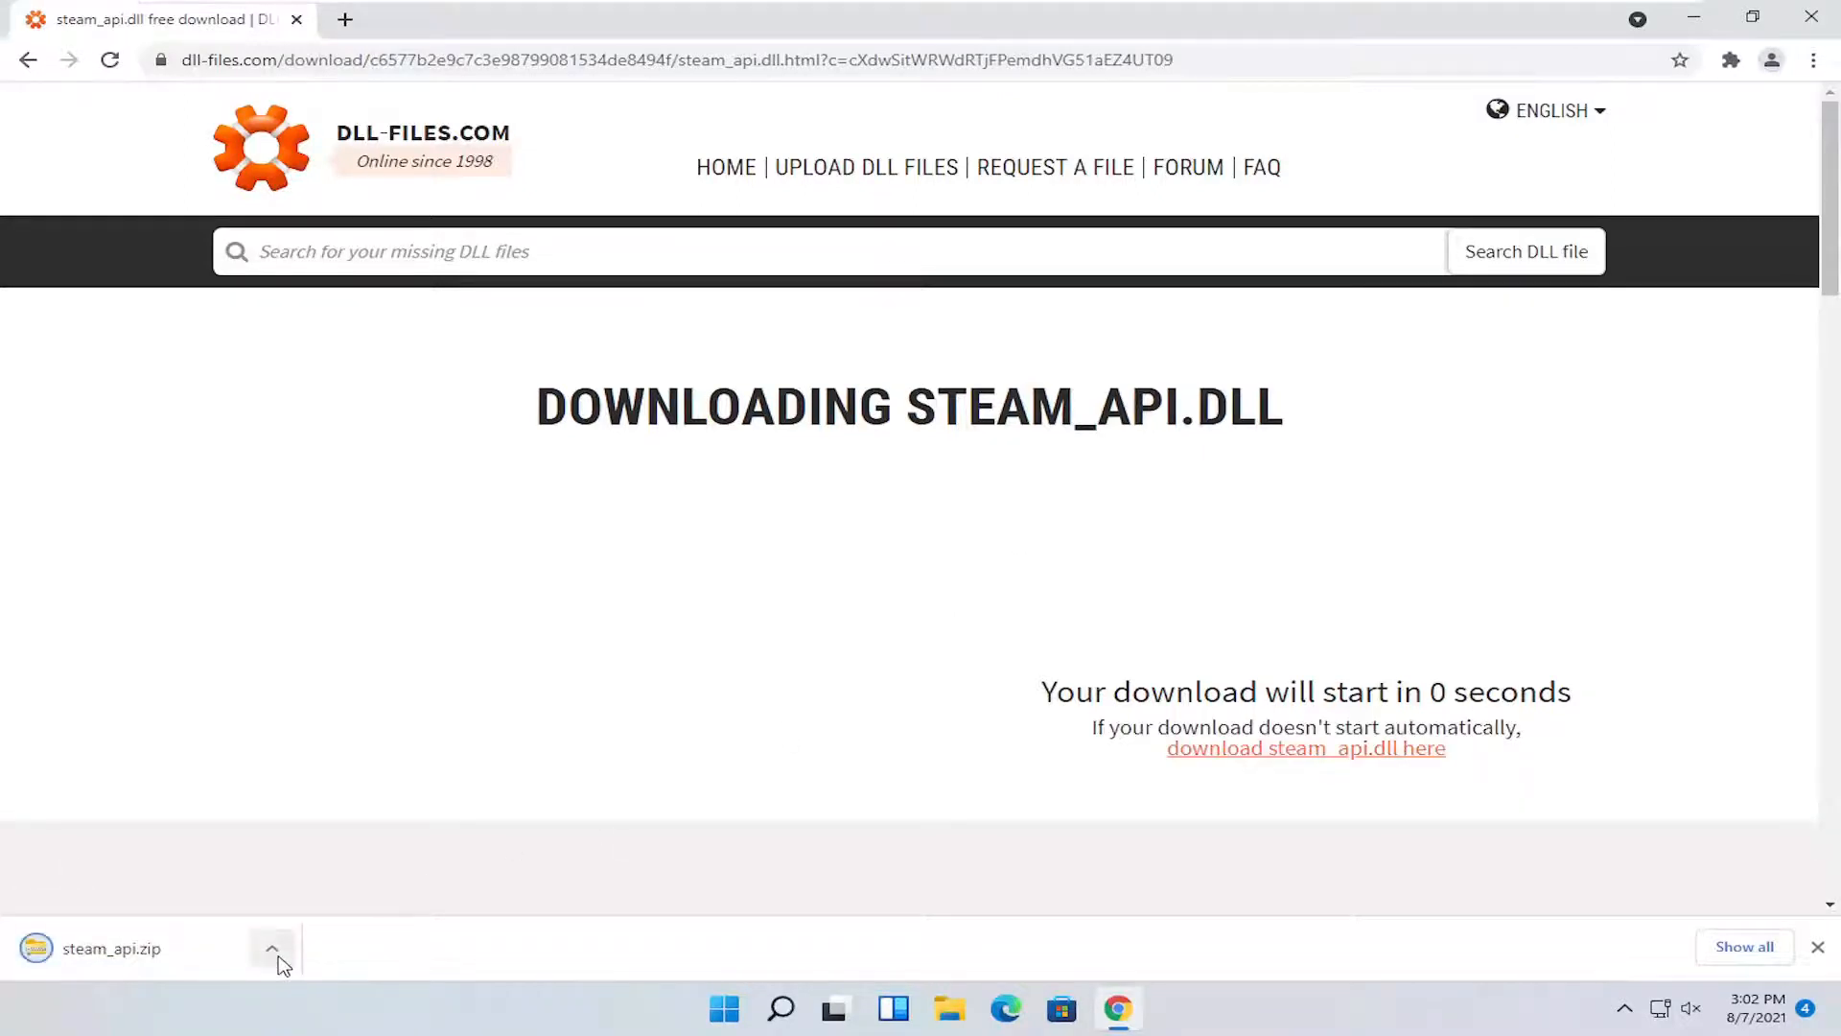
{"action": "left_click", "coordinate": [271, 948]}
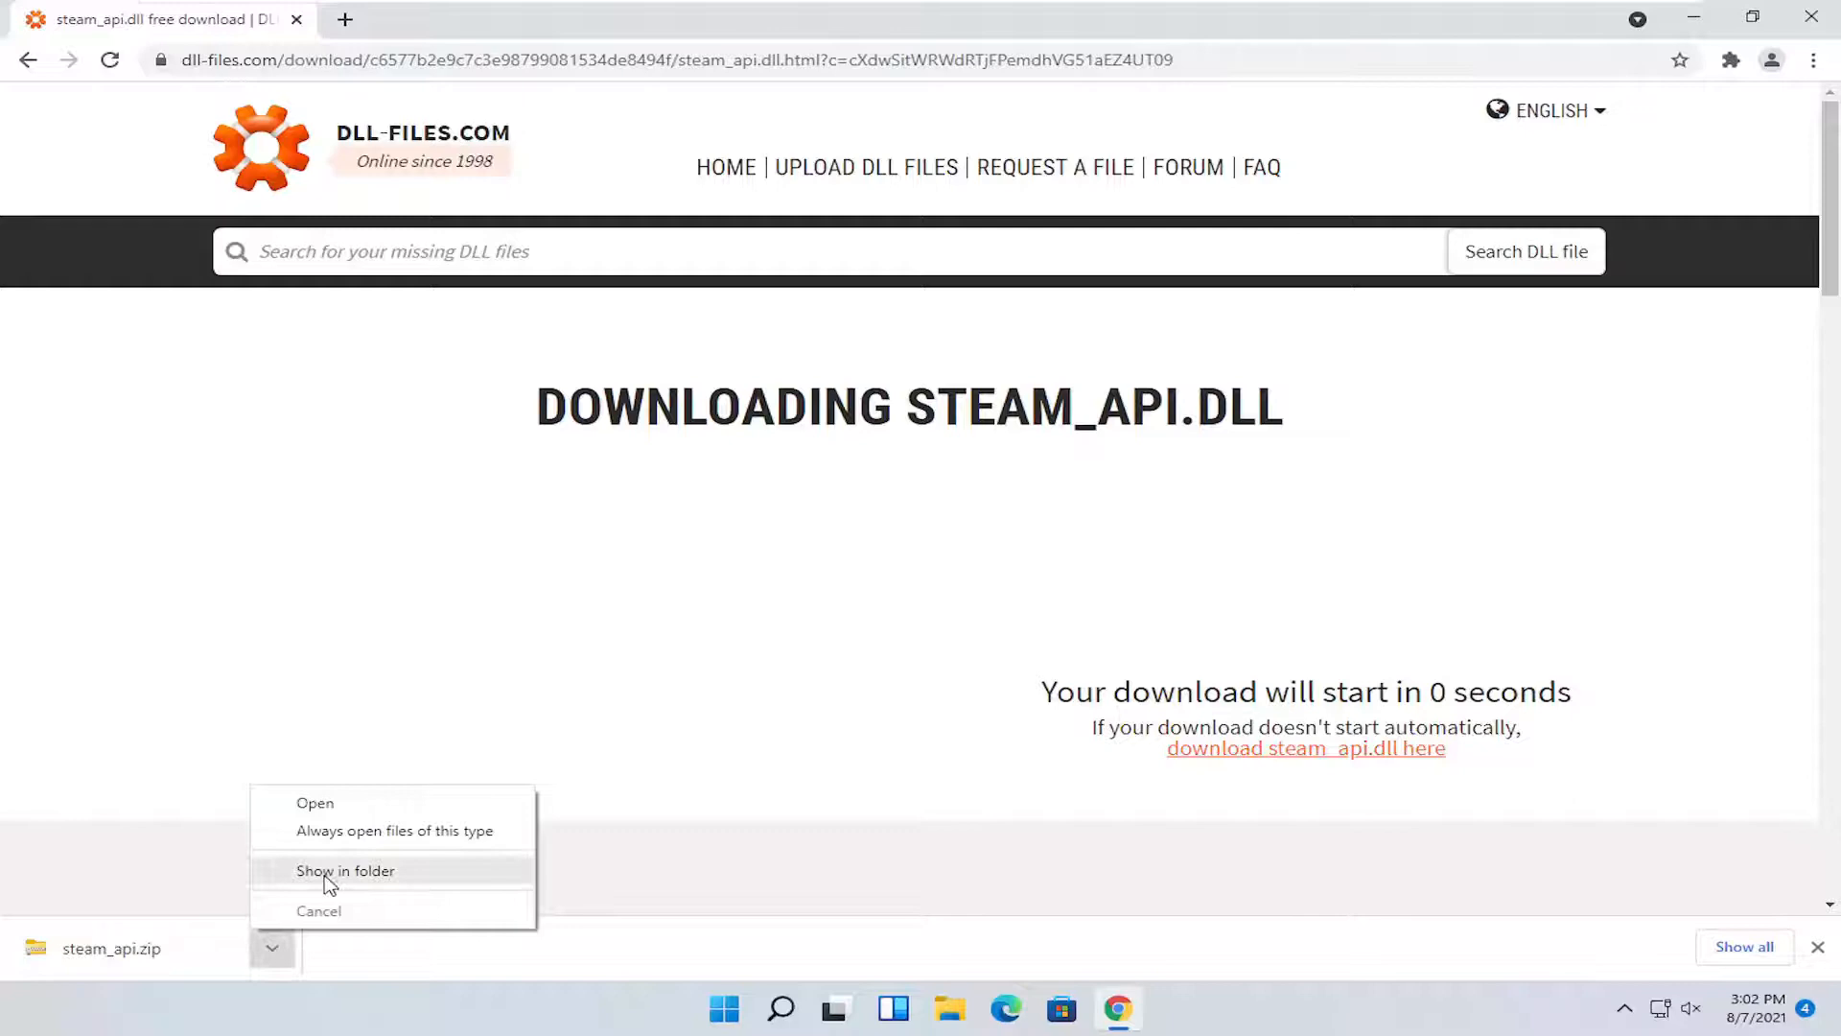
{"action": "left_click", "coordinate": [345, 870]}
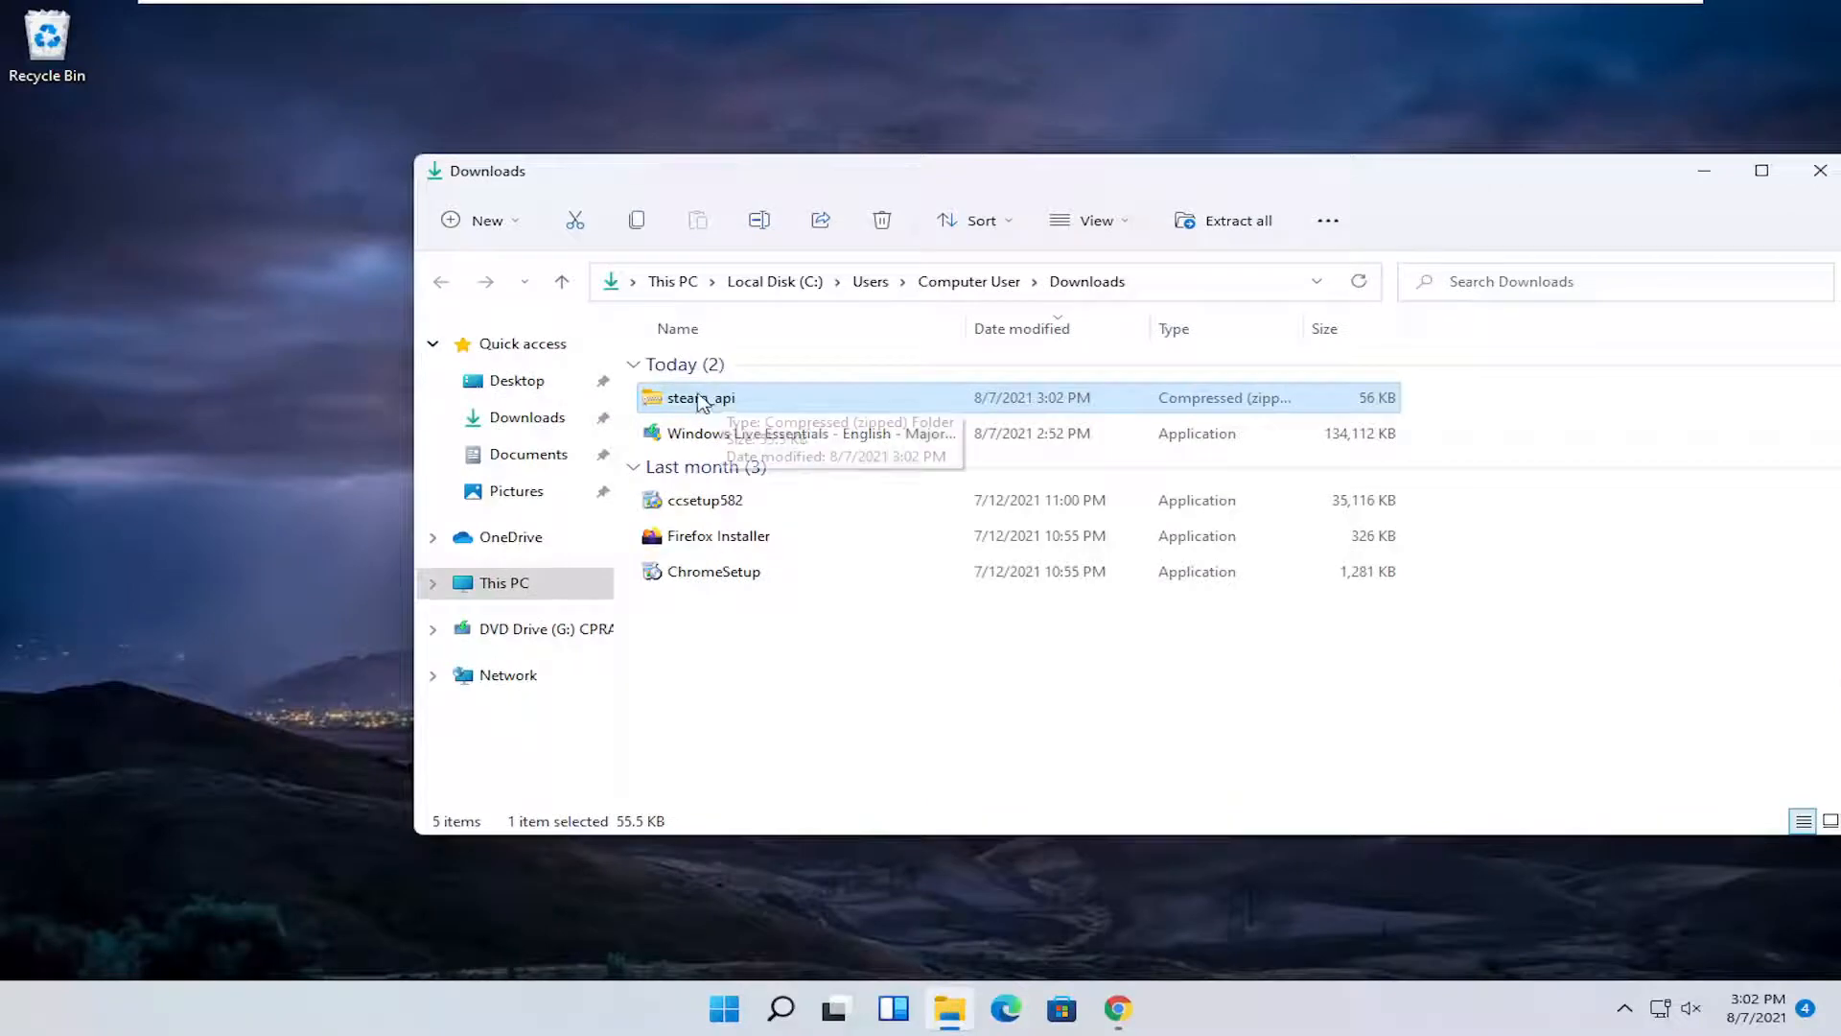
Step: Drag steam_api.dll out of the opened steam_api.zip onto the desktop and close the window
{"action": "double_click", "coordinate": [698, 397]}
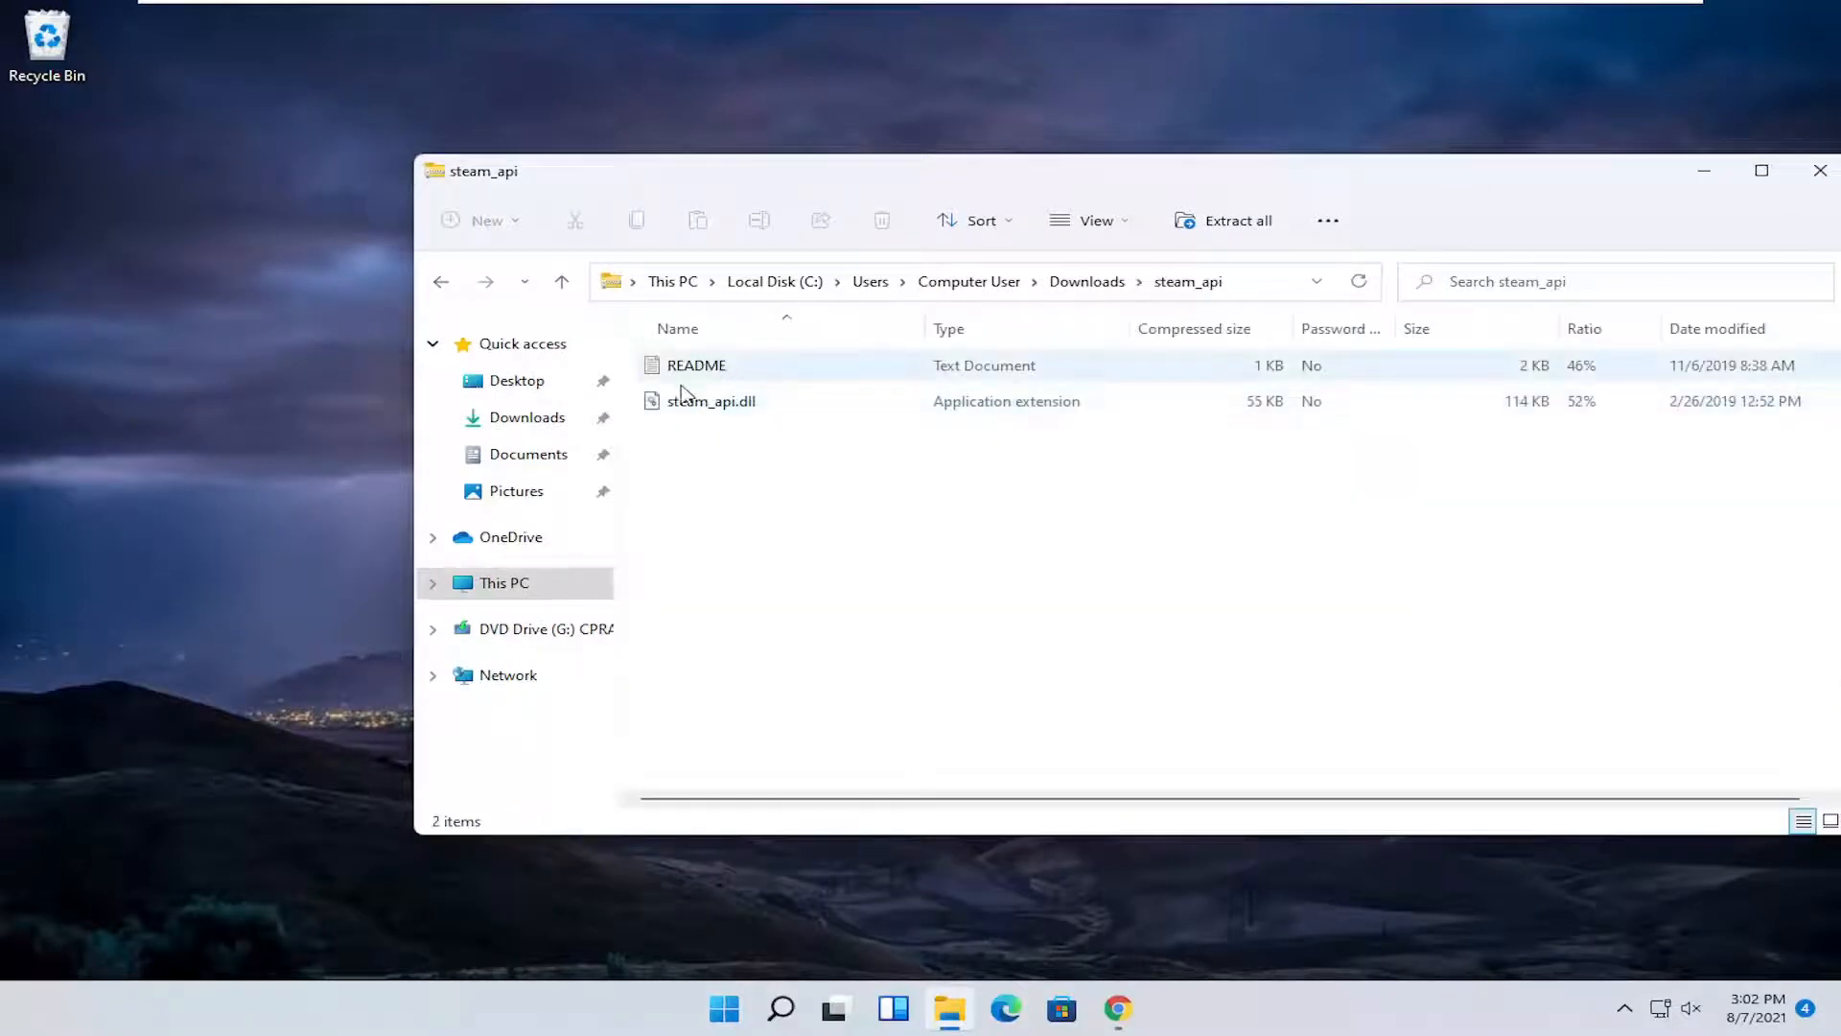
{"action": "left_click", "coordinate": [712, 401]}
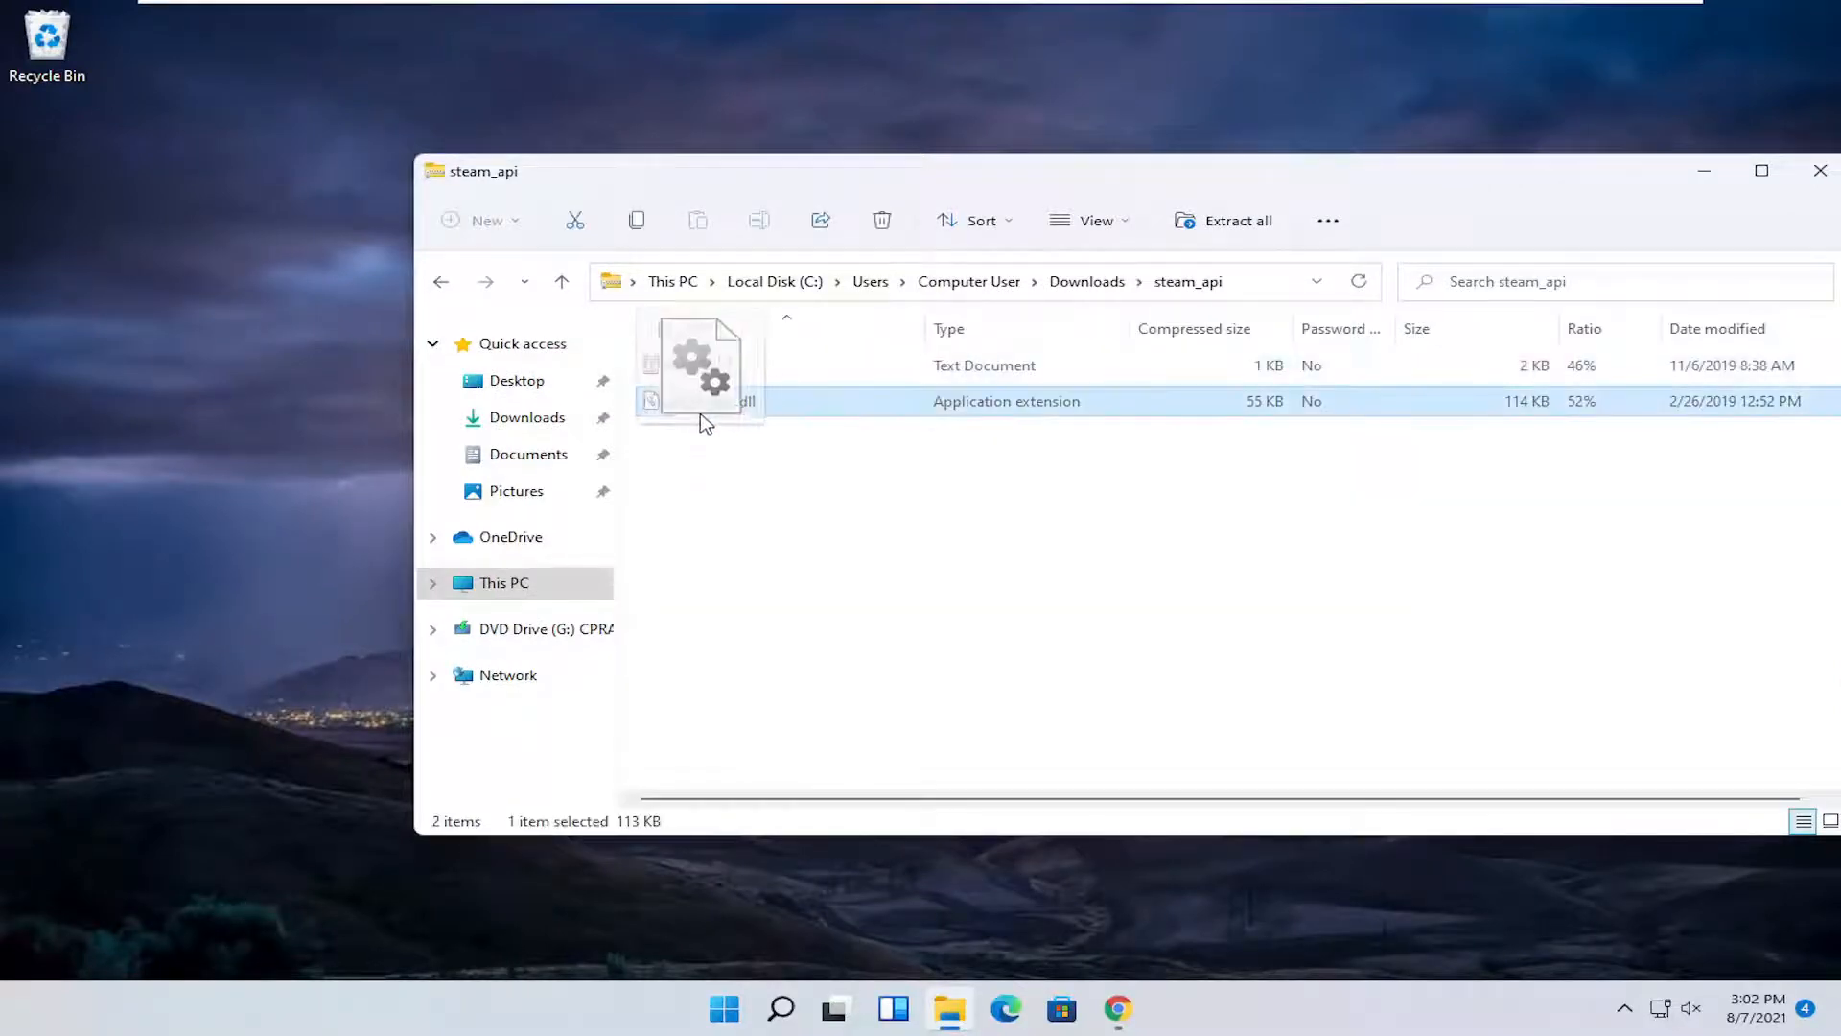
{"action": "left_click_drag", "start_coordinate": [698, 401], "coordinate": [46, 154]}
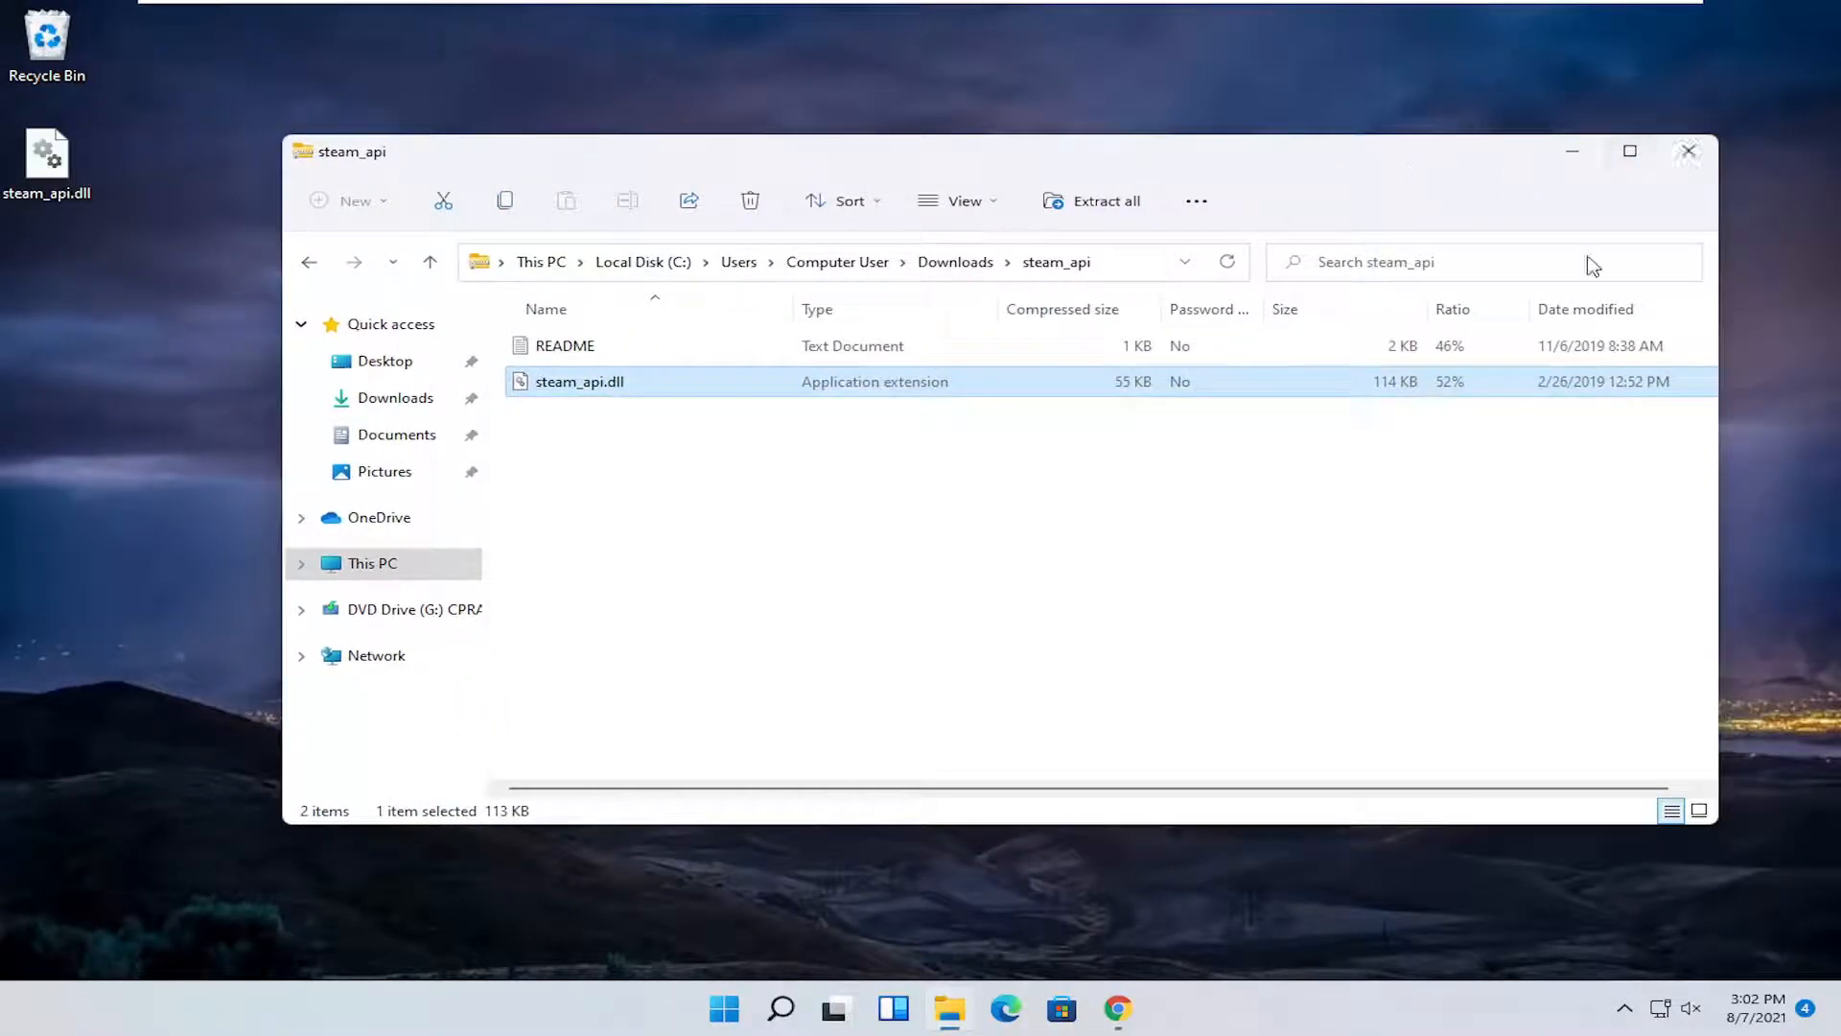
{"action": "right_click", "coordinate": [1117, 1007]}
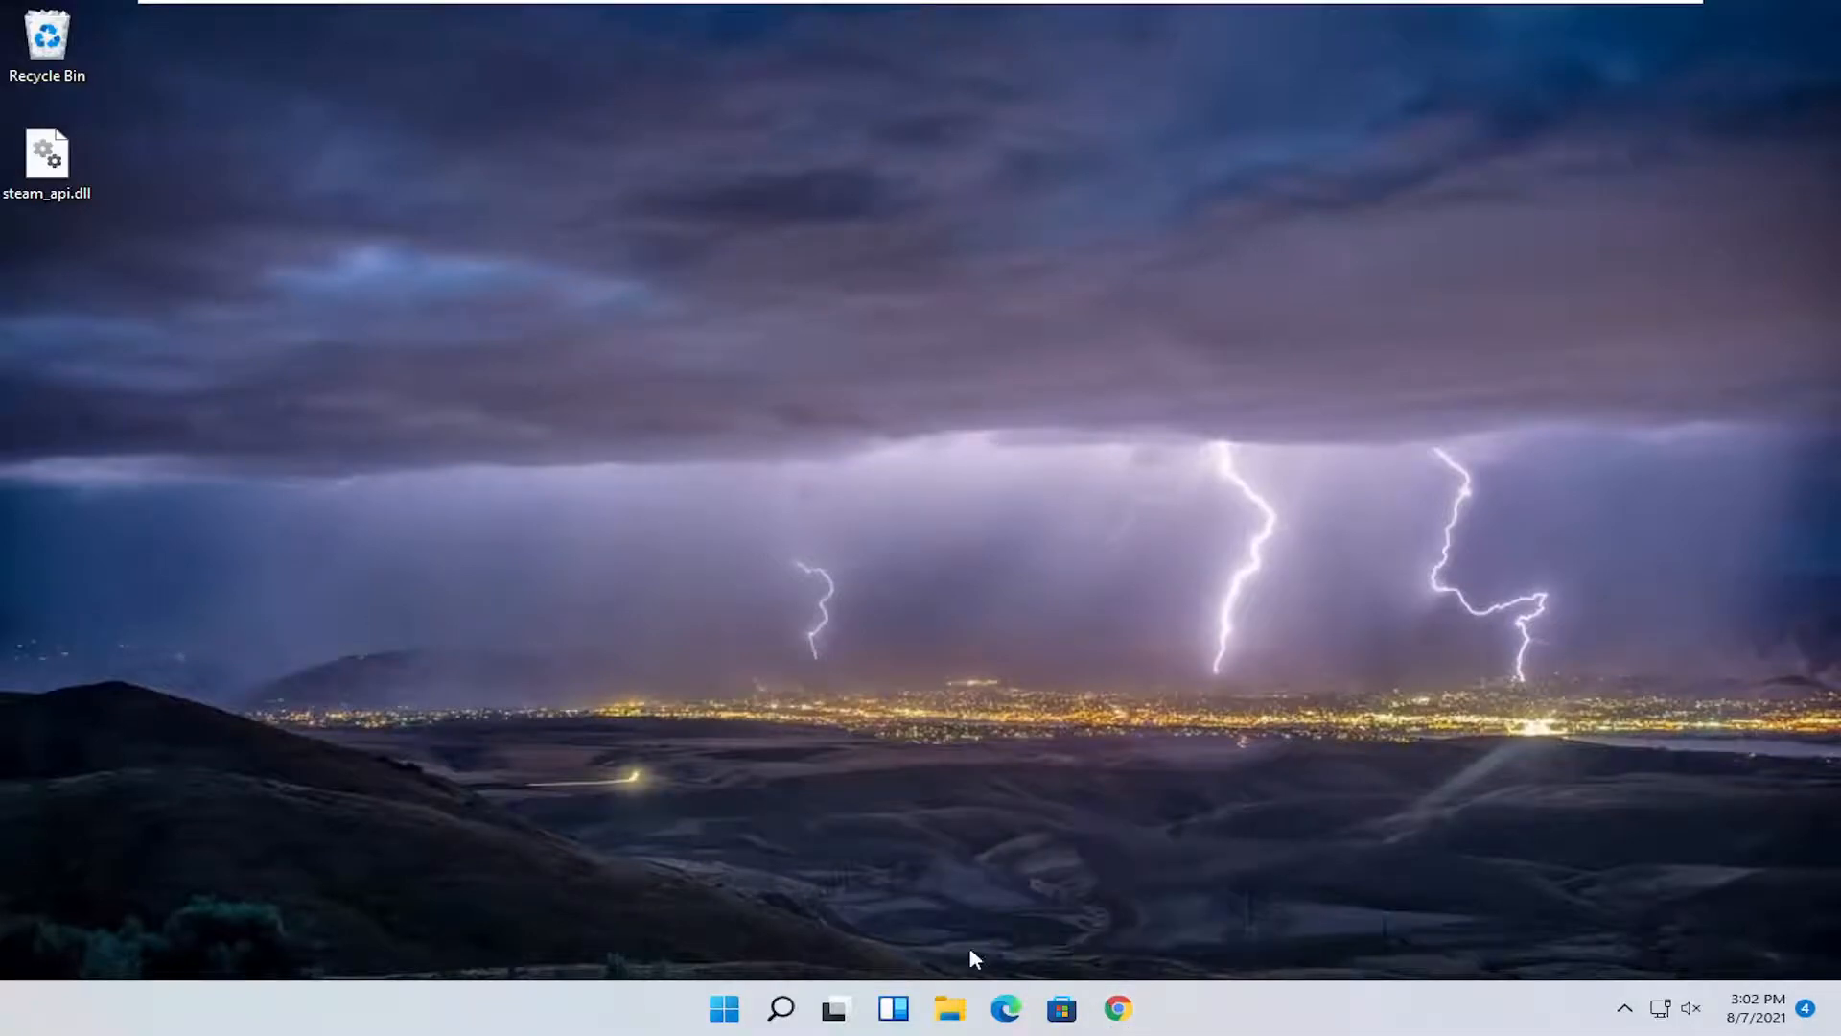
{"action": "mouse_move", "coordinate": [951, 1007]}
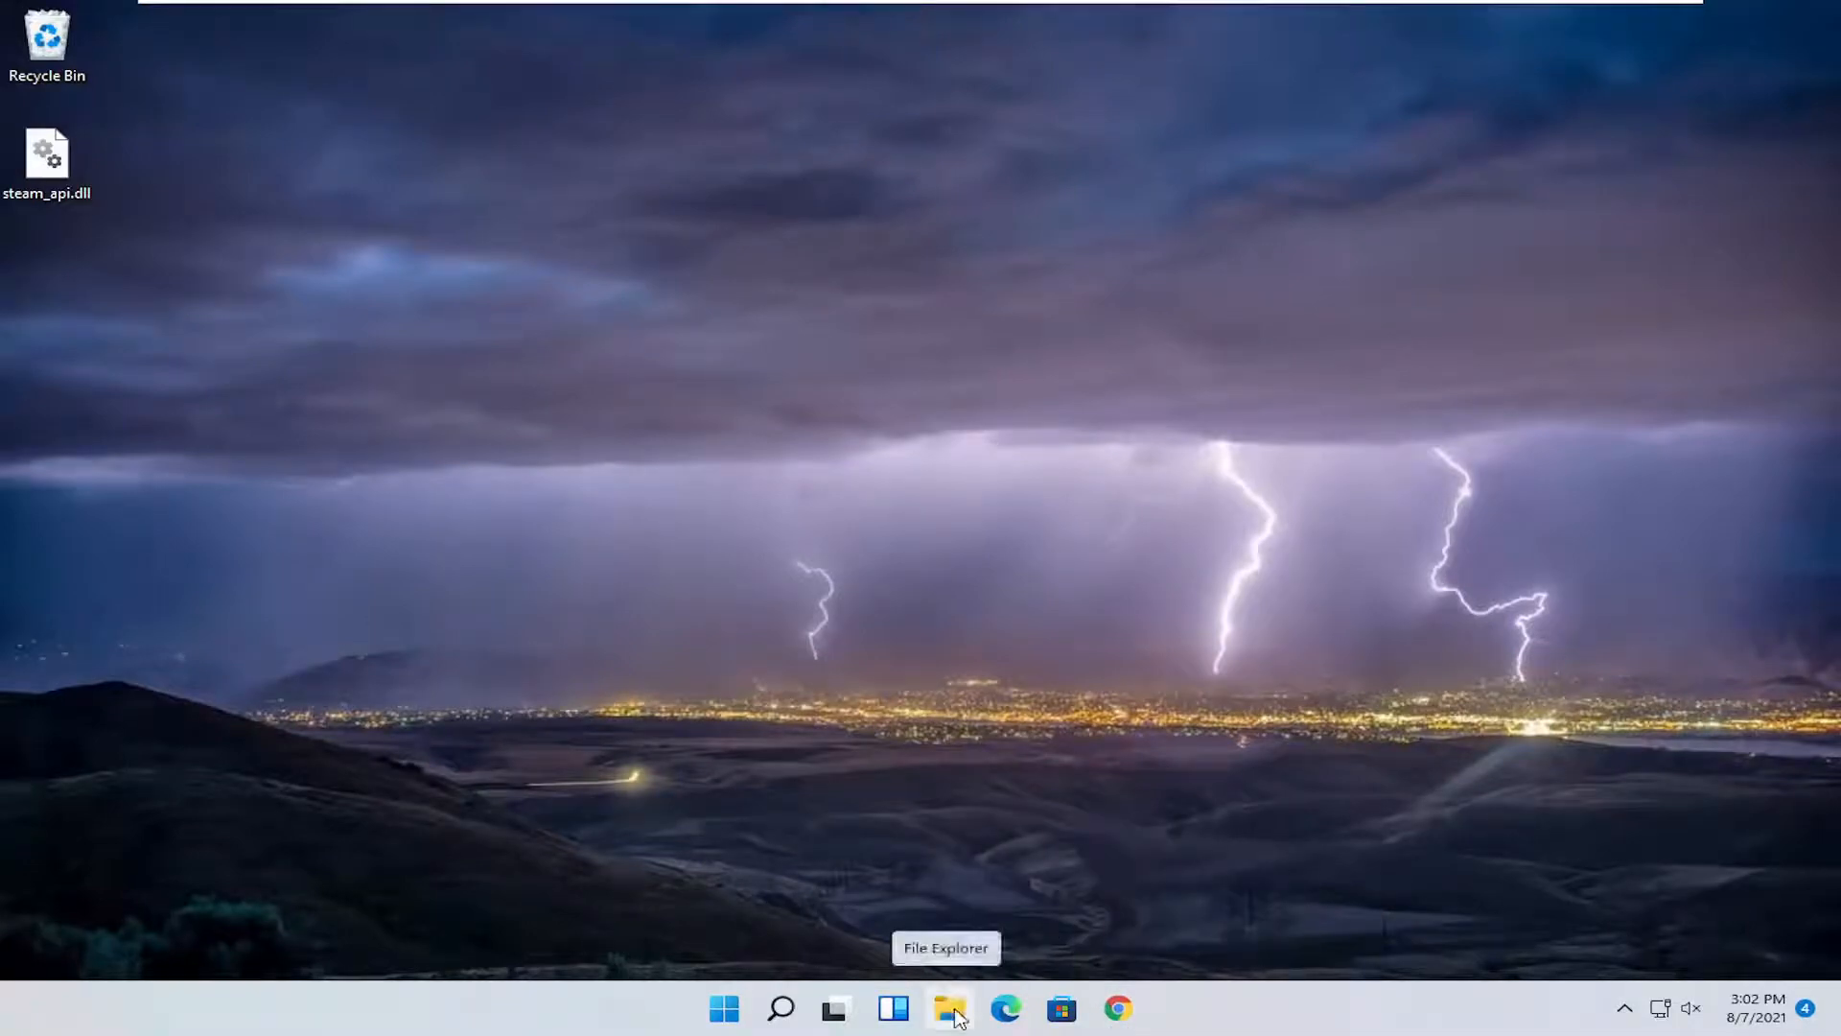
Step: Navigate a new File Explorer window through This PC and Local Disk (C:) into Windows
{"action": "left_click", "coordinate": [951, 1007]}
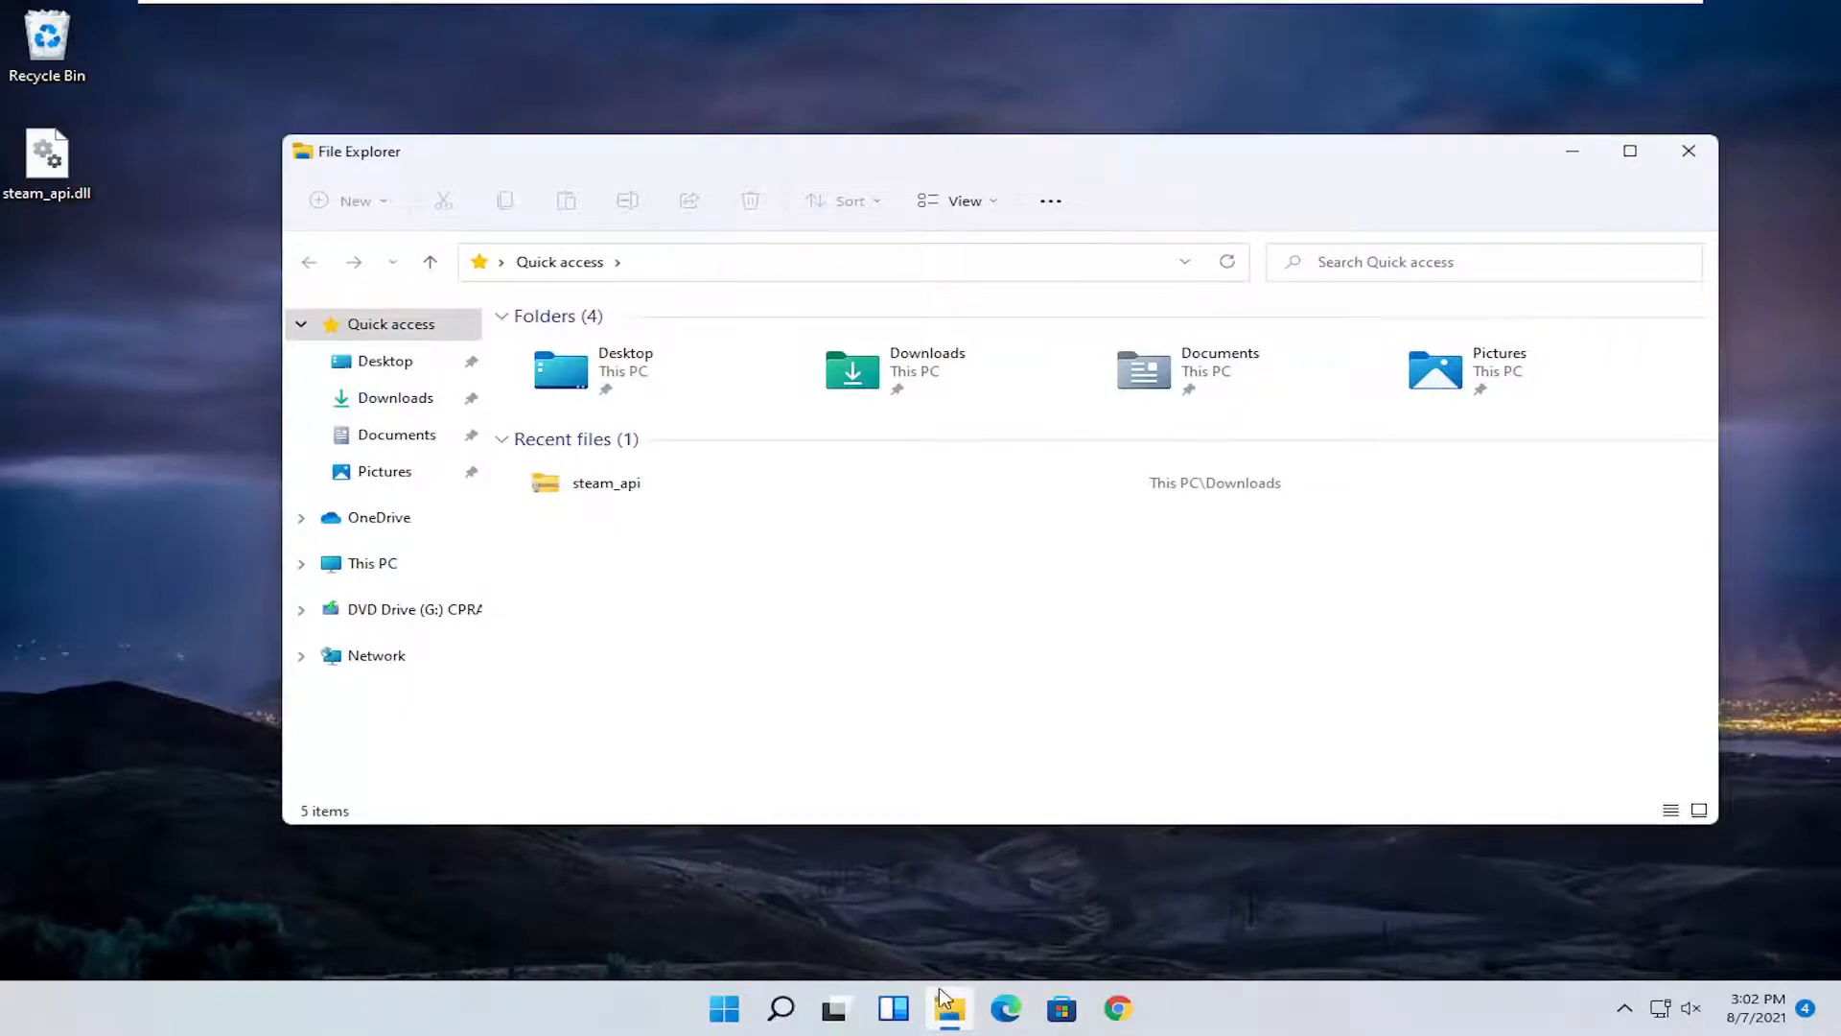
{"action": "mouse_move", "coordinate": [604, 177]}
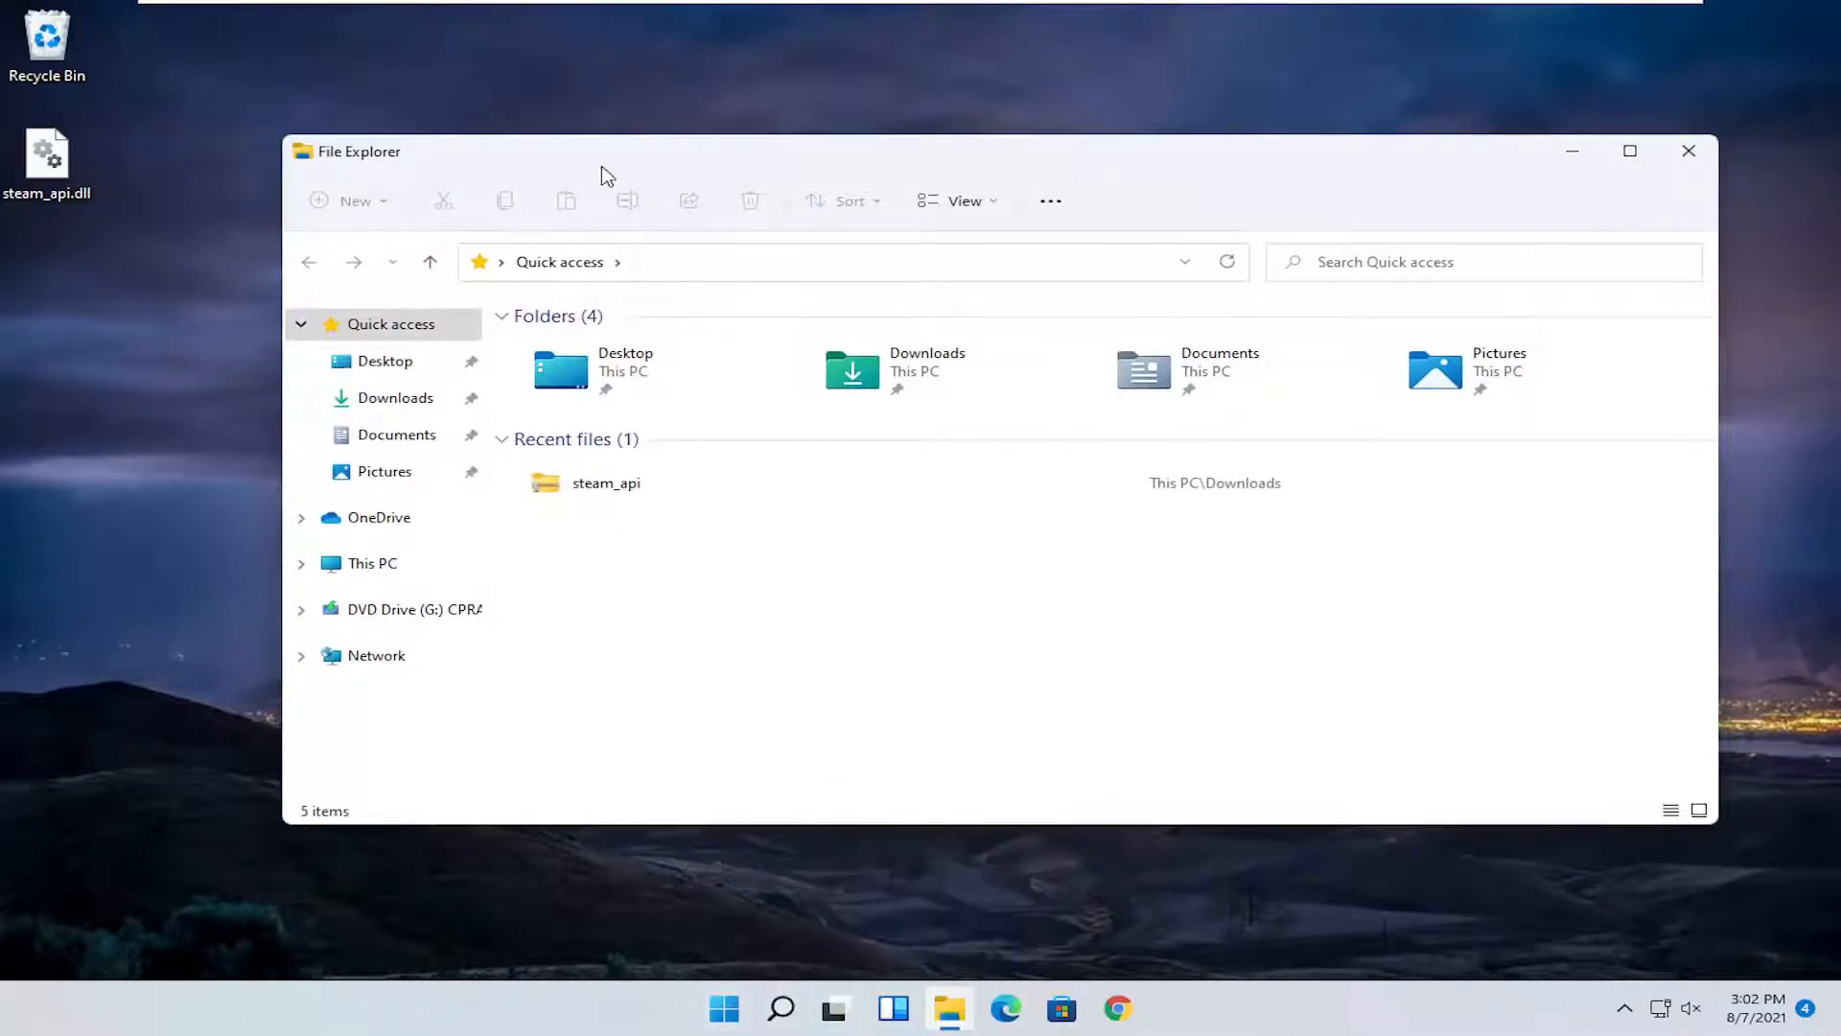
{"action": "mouse_move", "coordinate": [372, 562]}
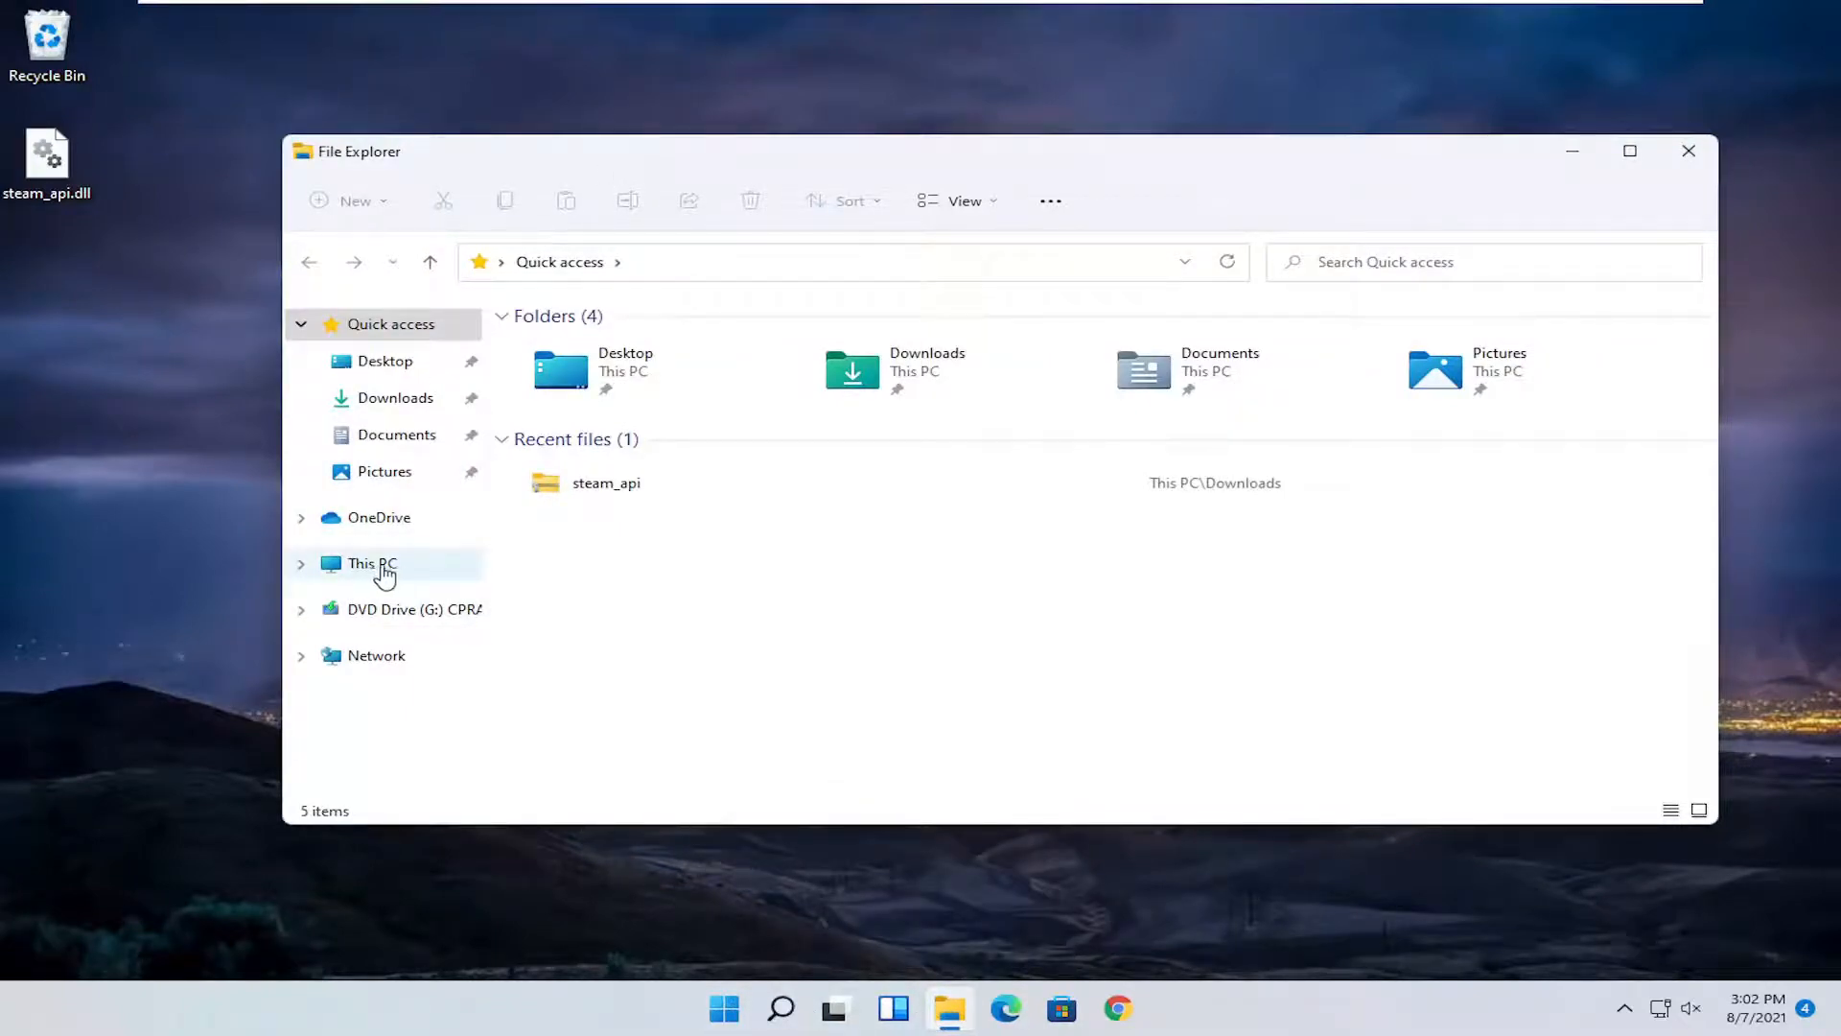
{"action": "left_click", "coordinate": [370, 562]}
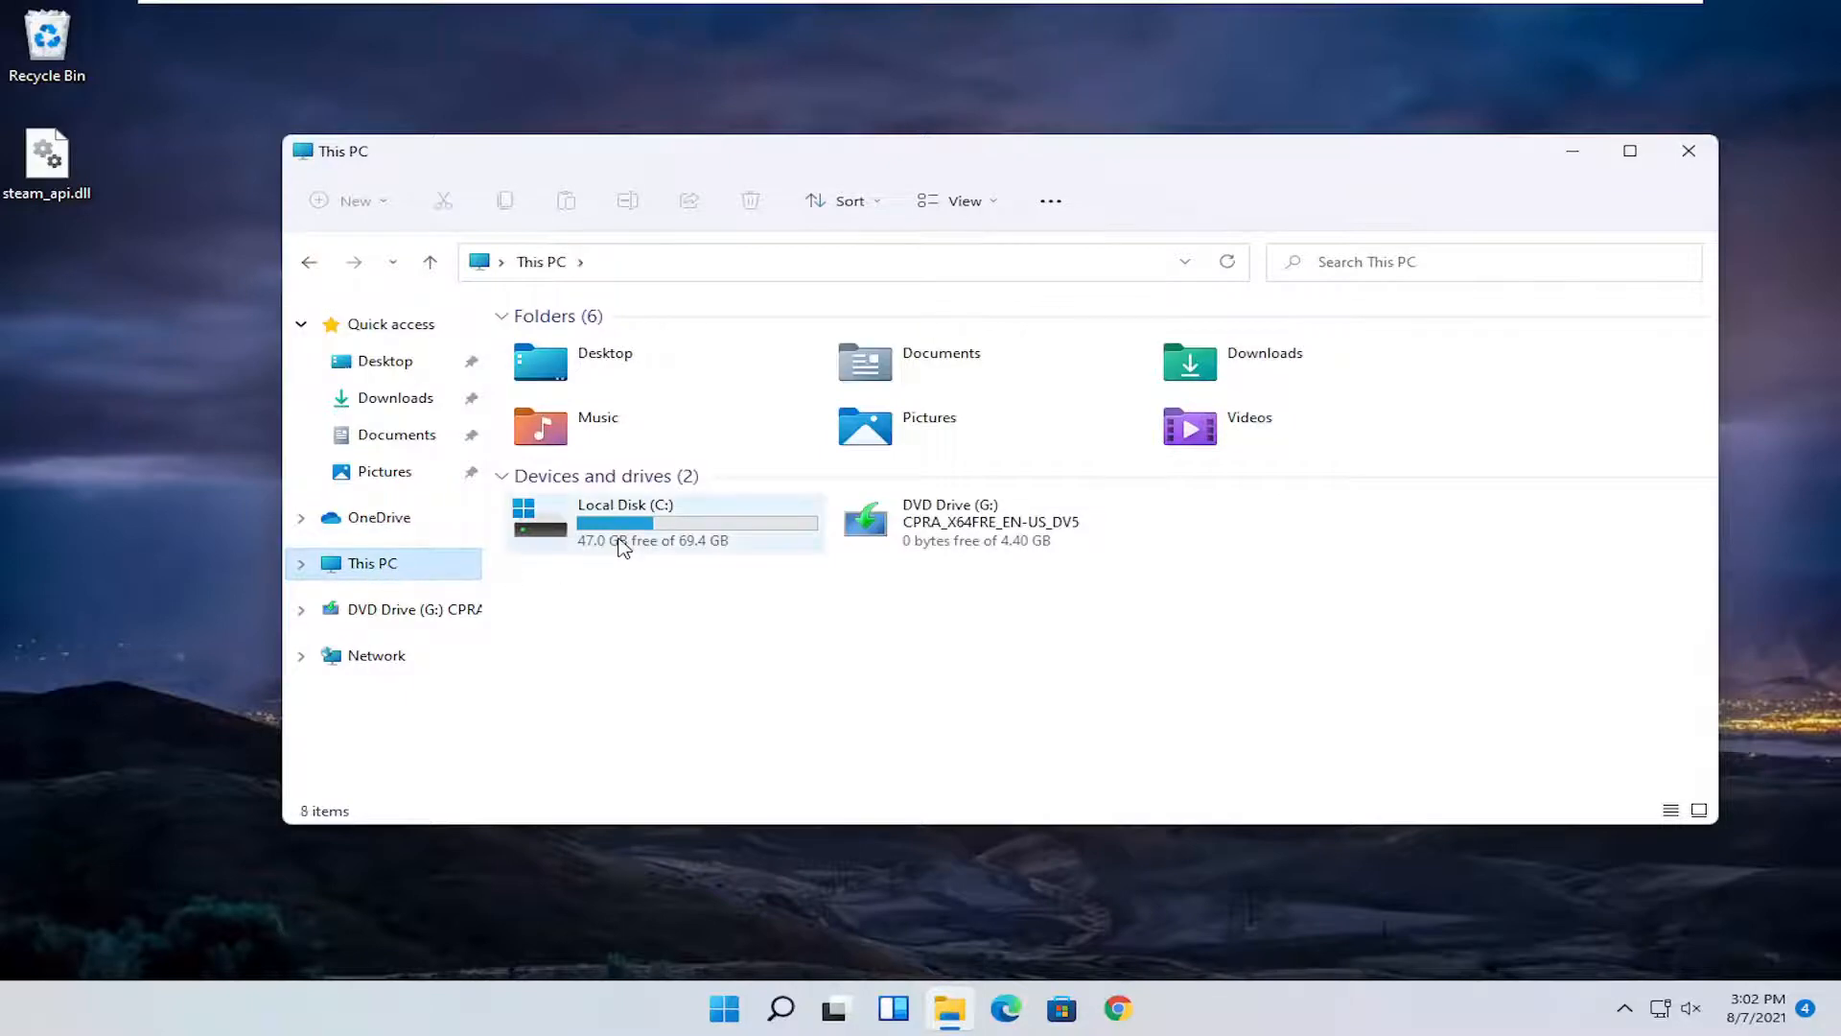
{"action": "mouse_move", "coordinate": [664, 535]}
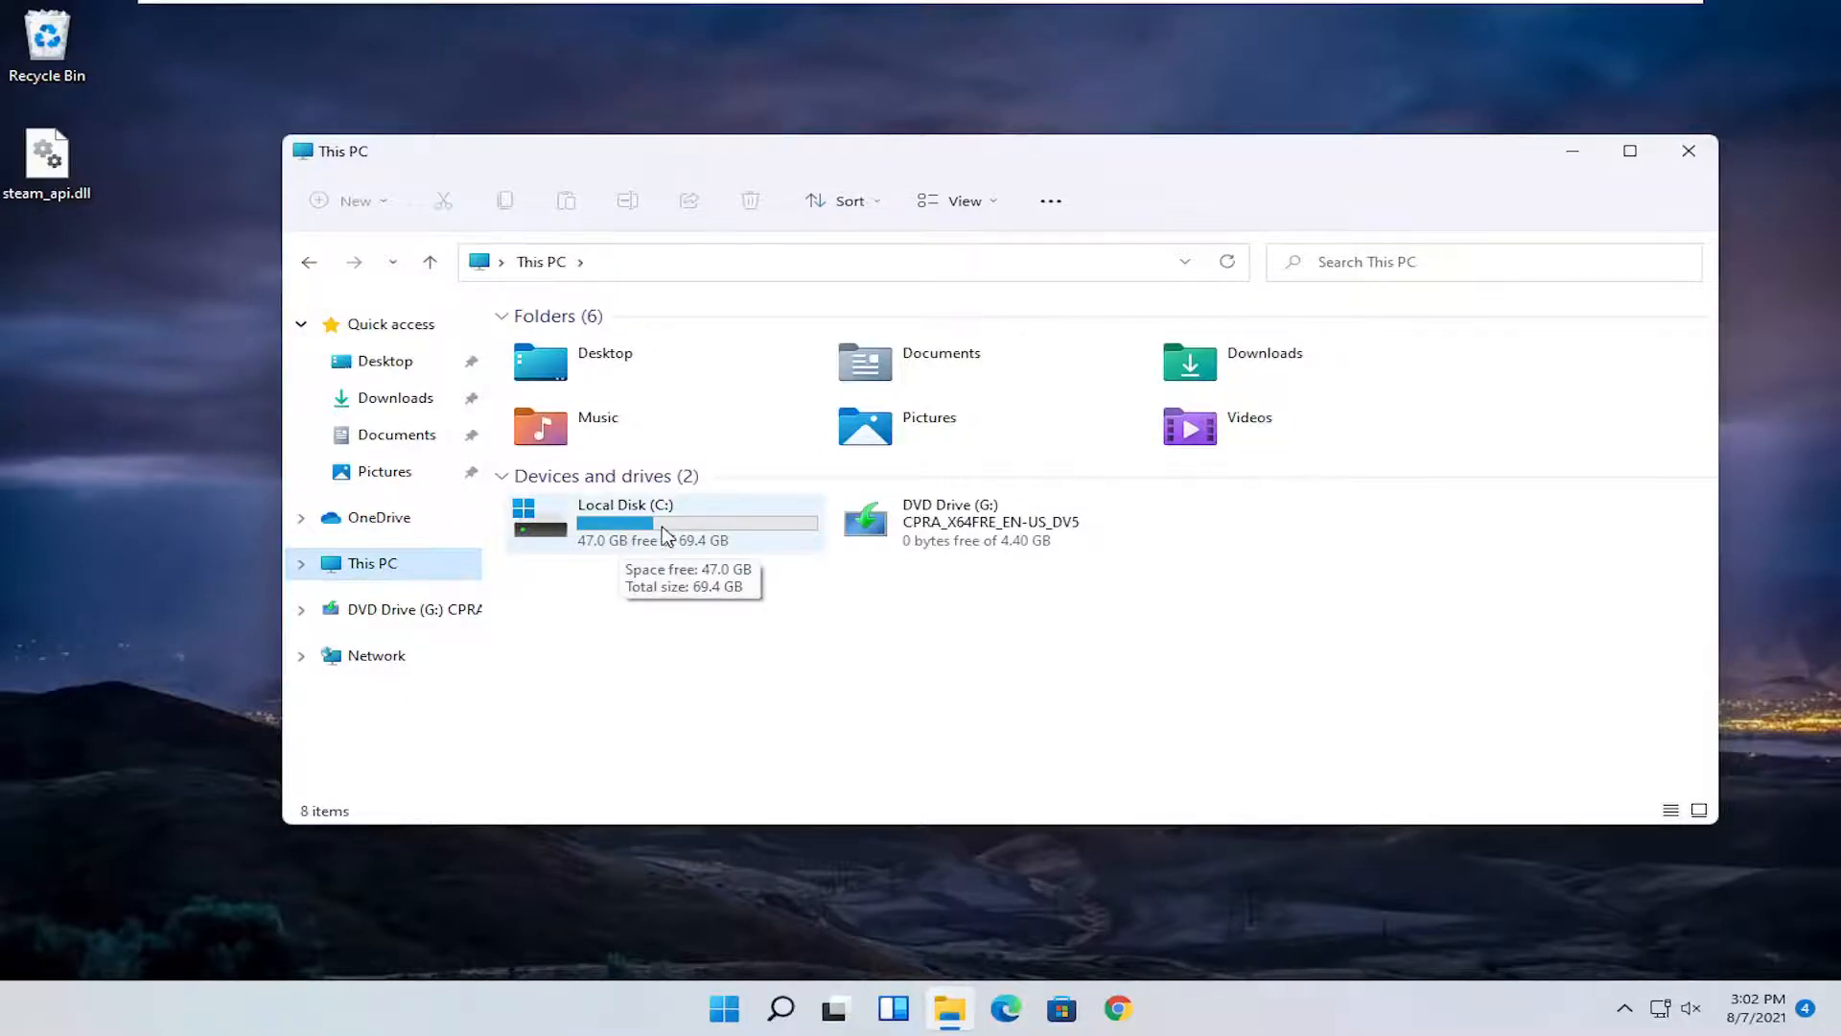
{"action": "double_click", "coordinate": [664, 522]}
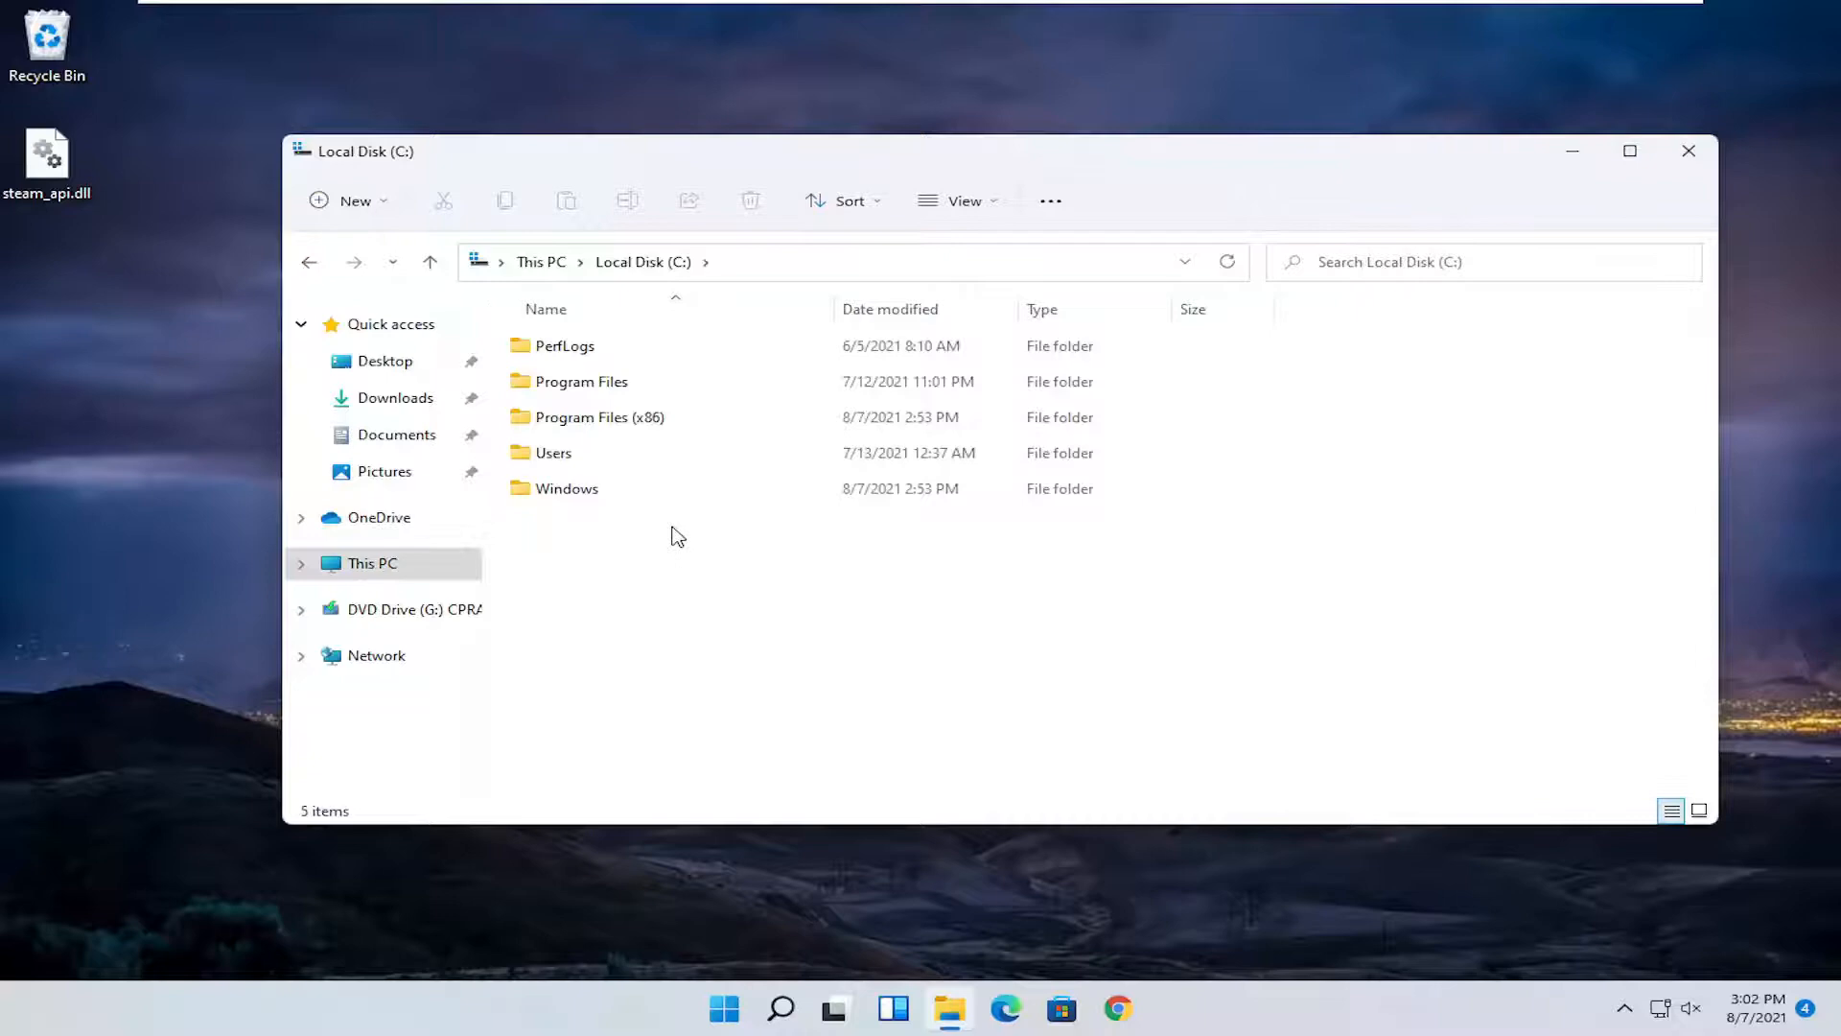
{"action": "left_click", "coordinate": [568, 490]}
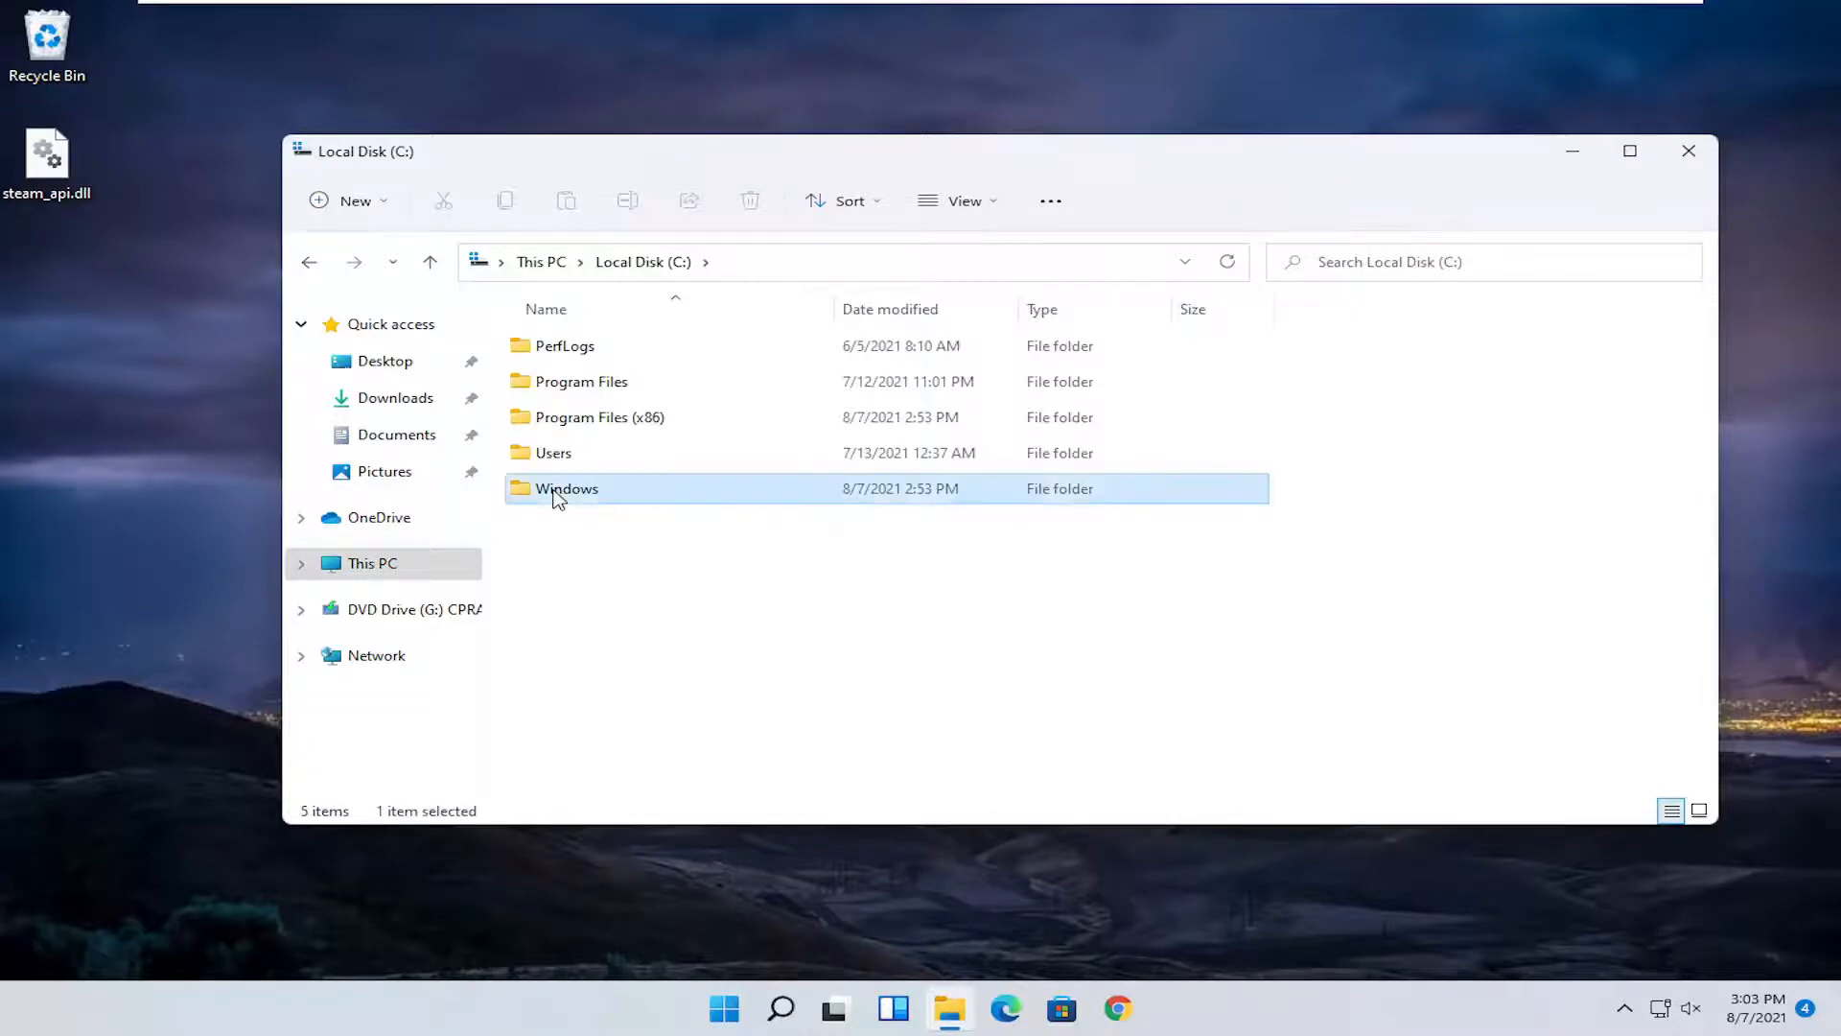
{"action": "double_click", "coordinate": [568, 489]}
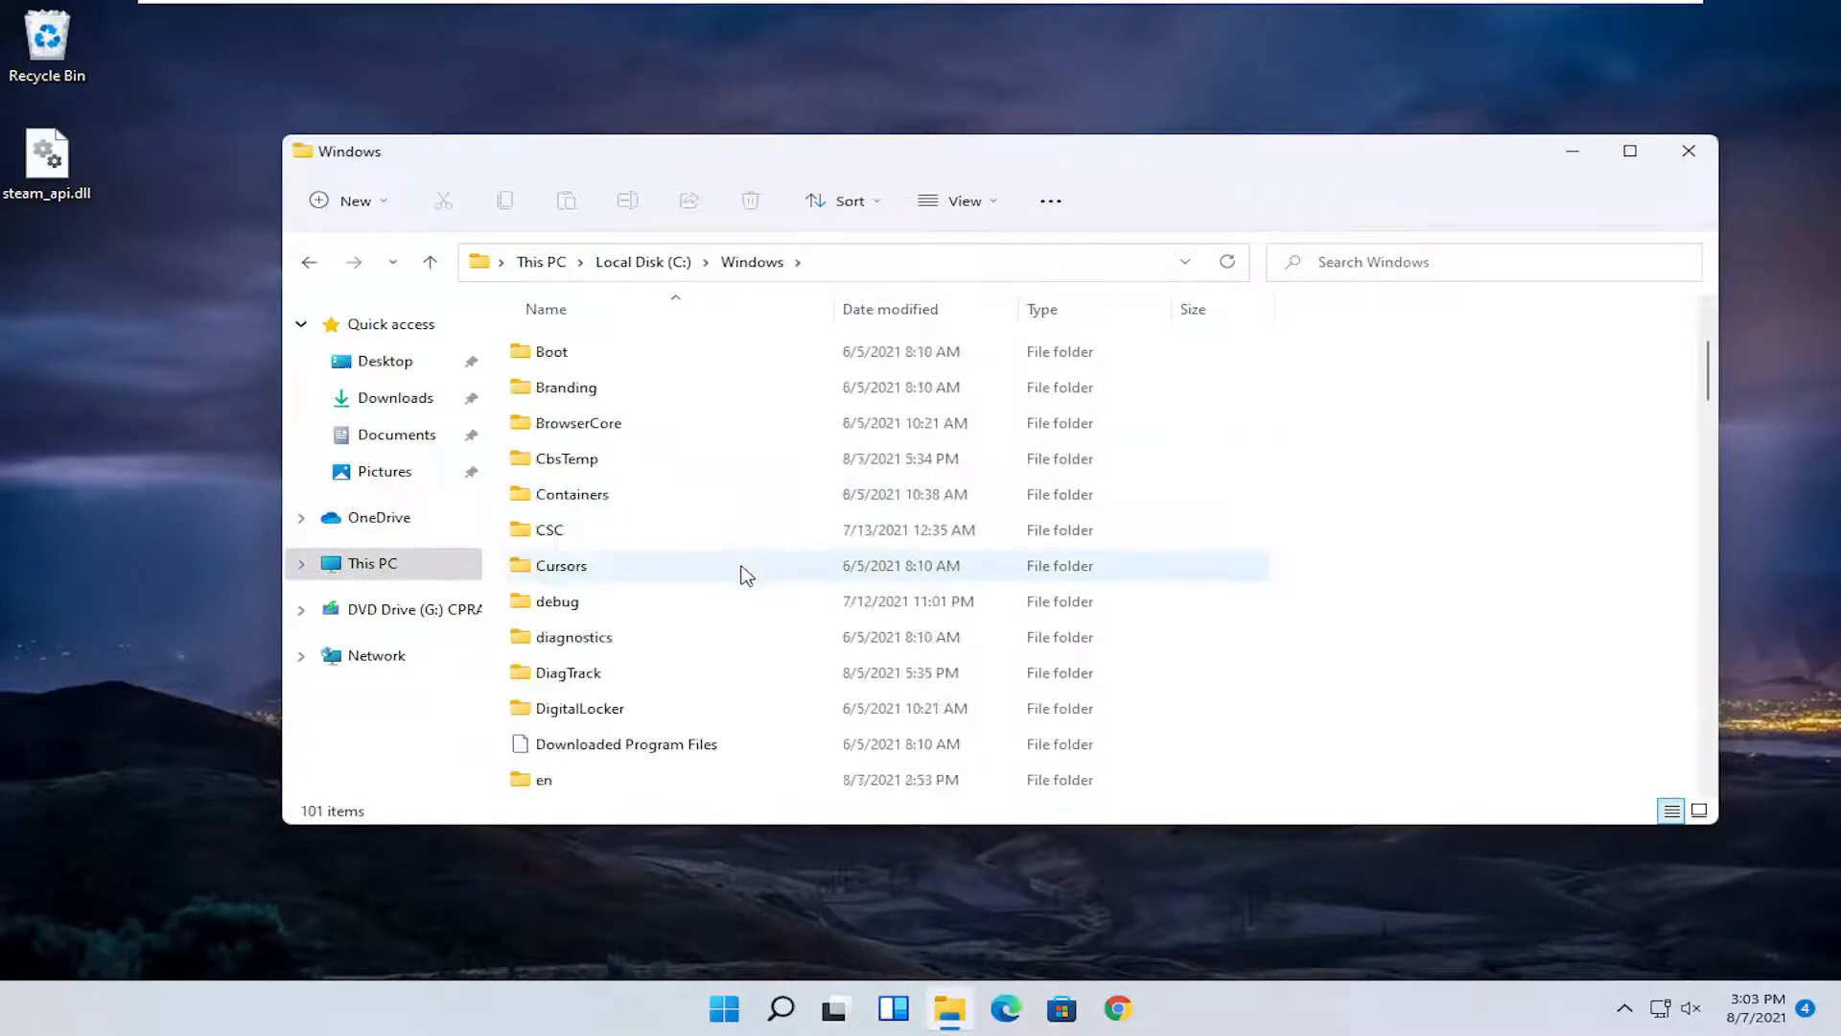
{"action": "scroll", "scroll_direction": "down", "scroll_amount": 3}
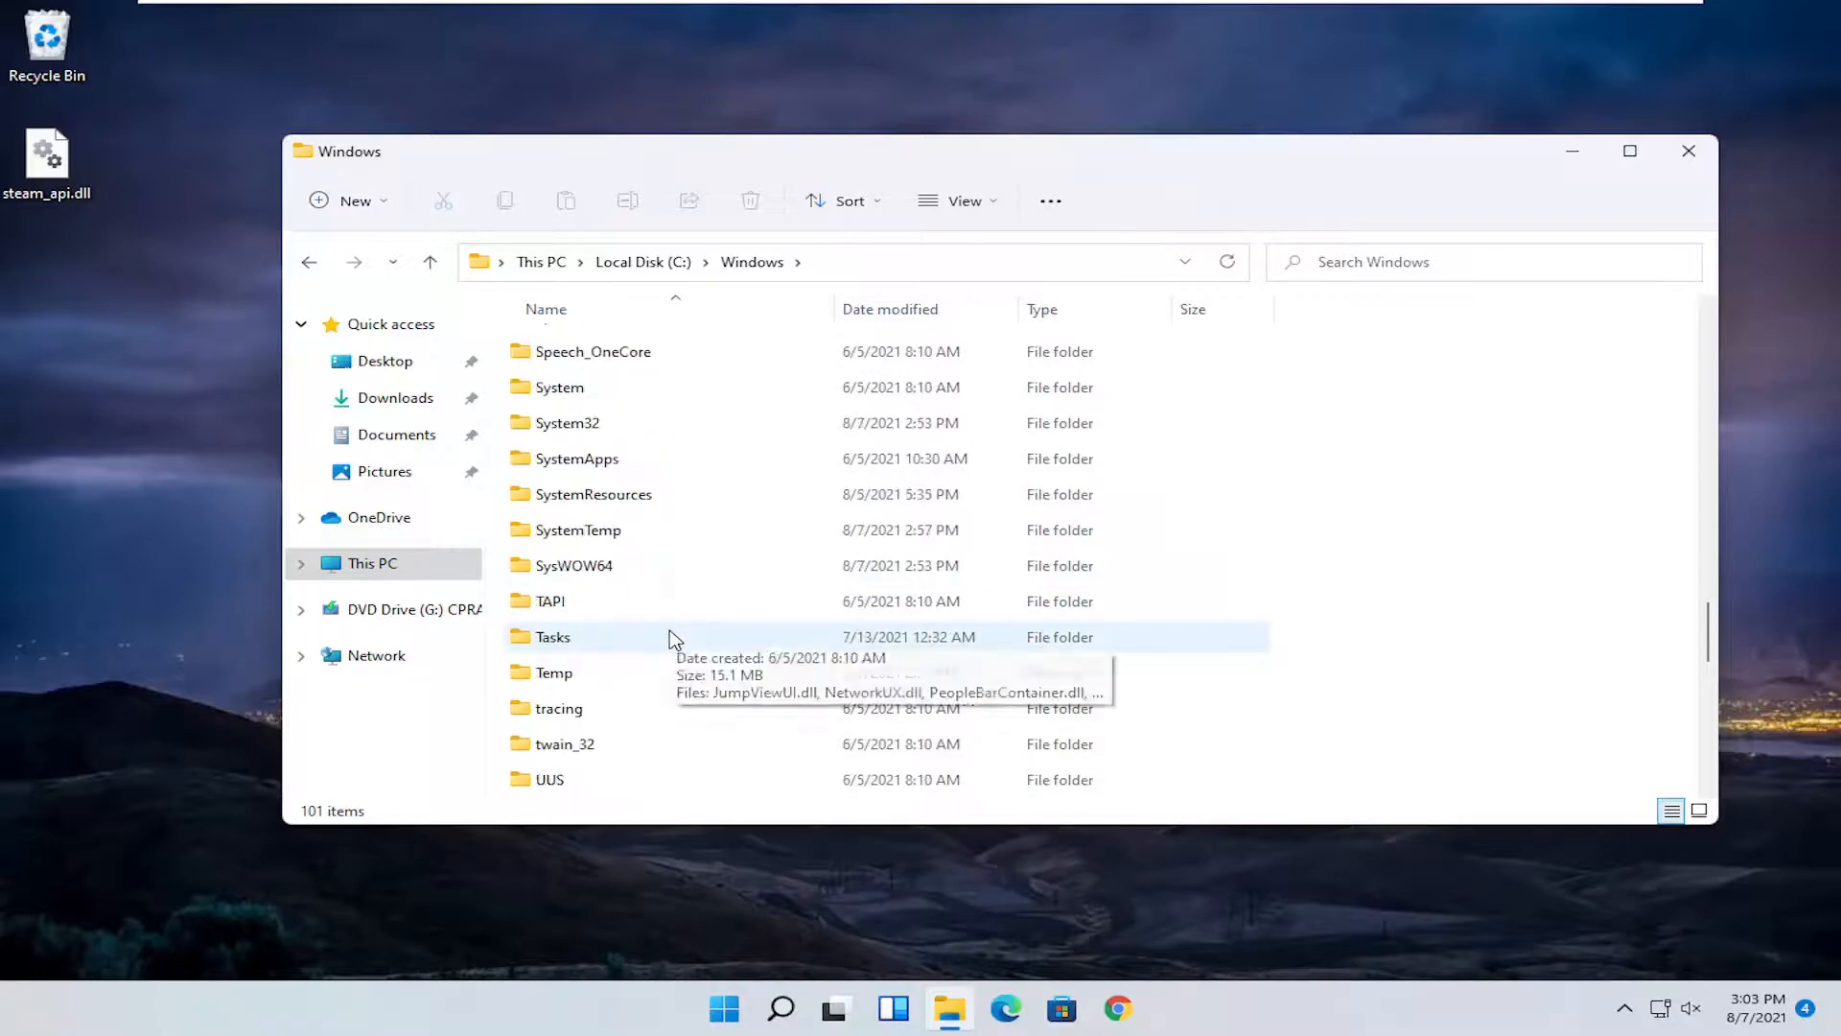
Step: Select System32 and enable Hidden items under the View options
{"action": "left_click", "coordinate": [568, 625]}
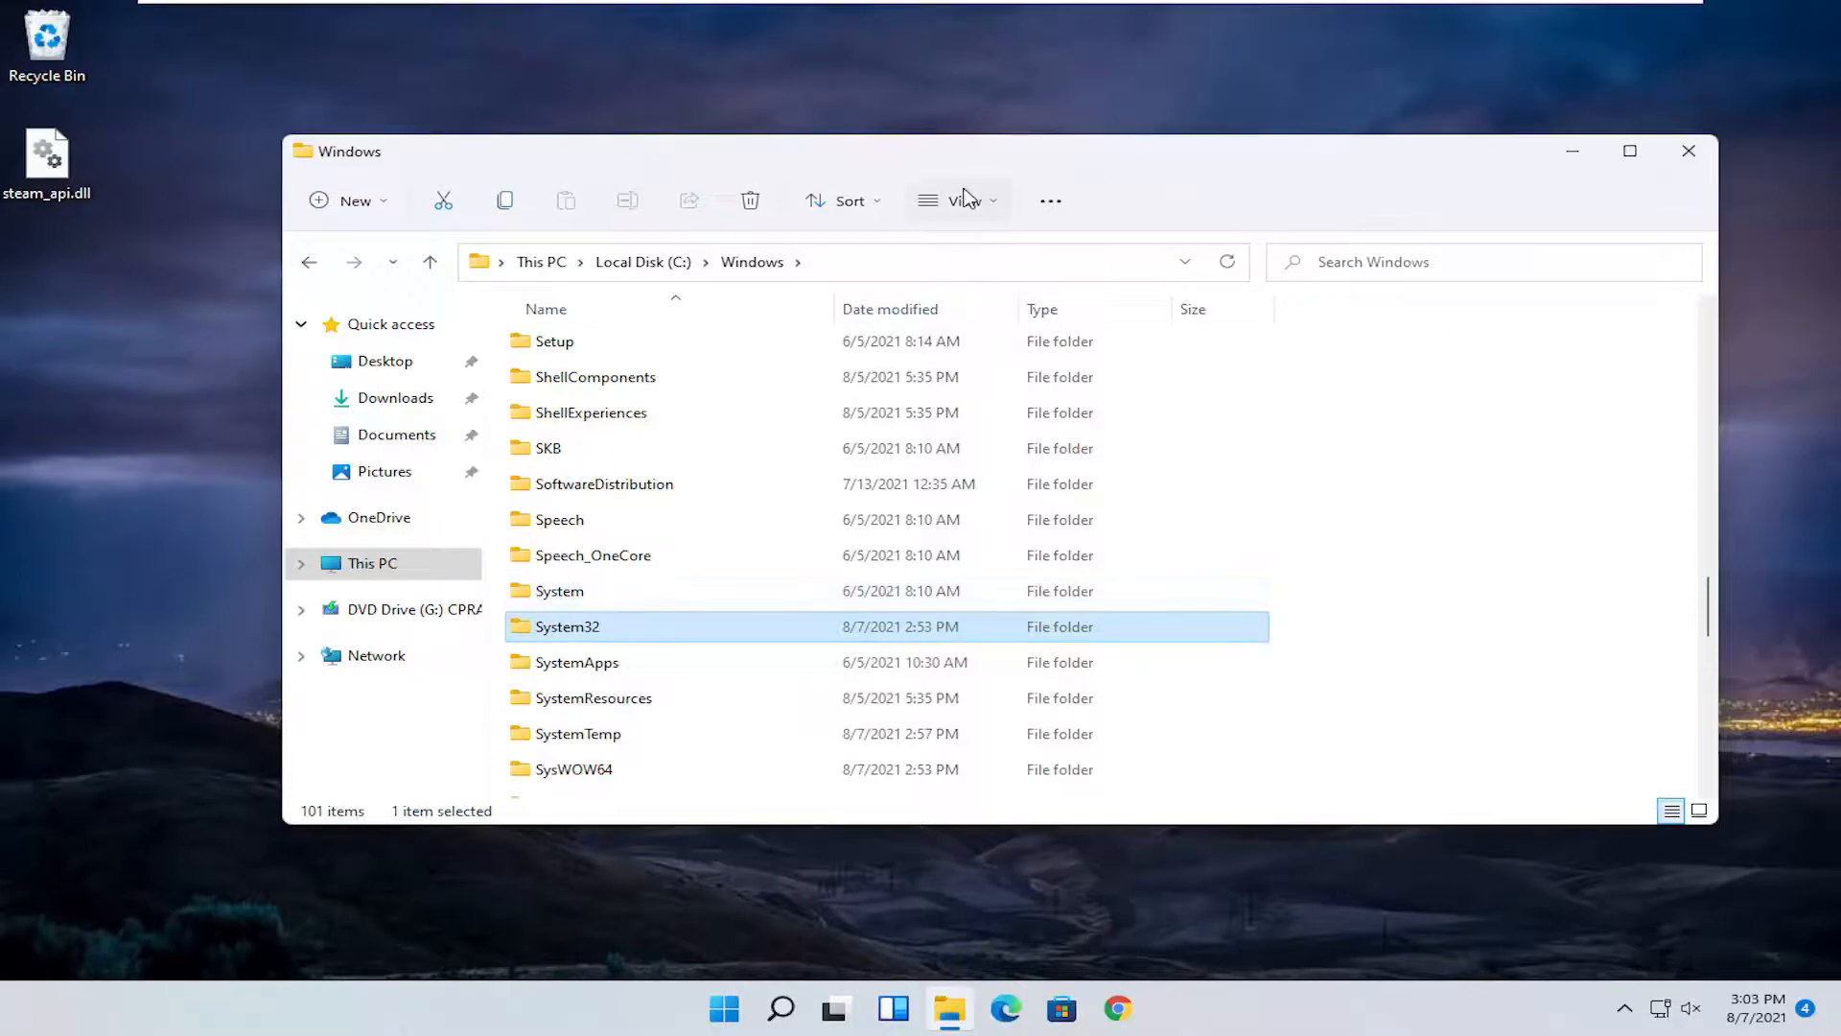
{"action": "left_click", "coordinate": [963, 199]}
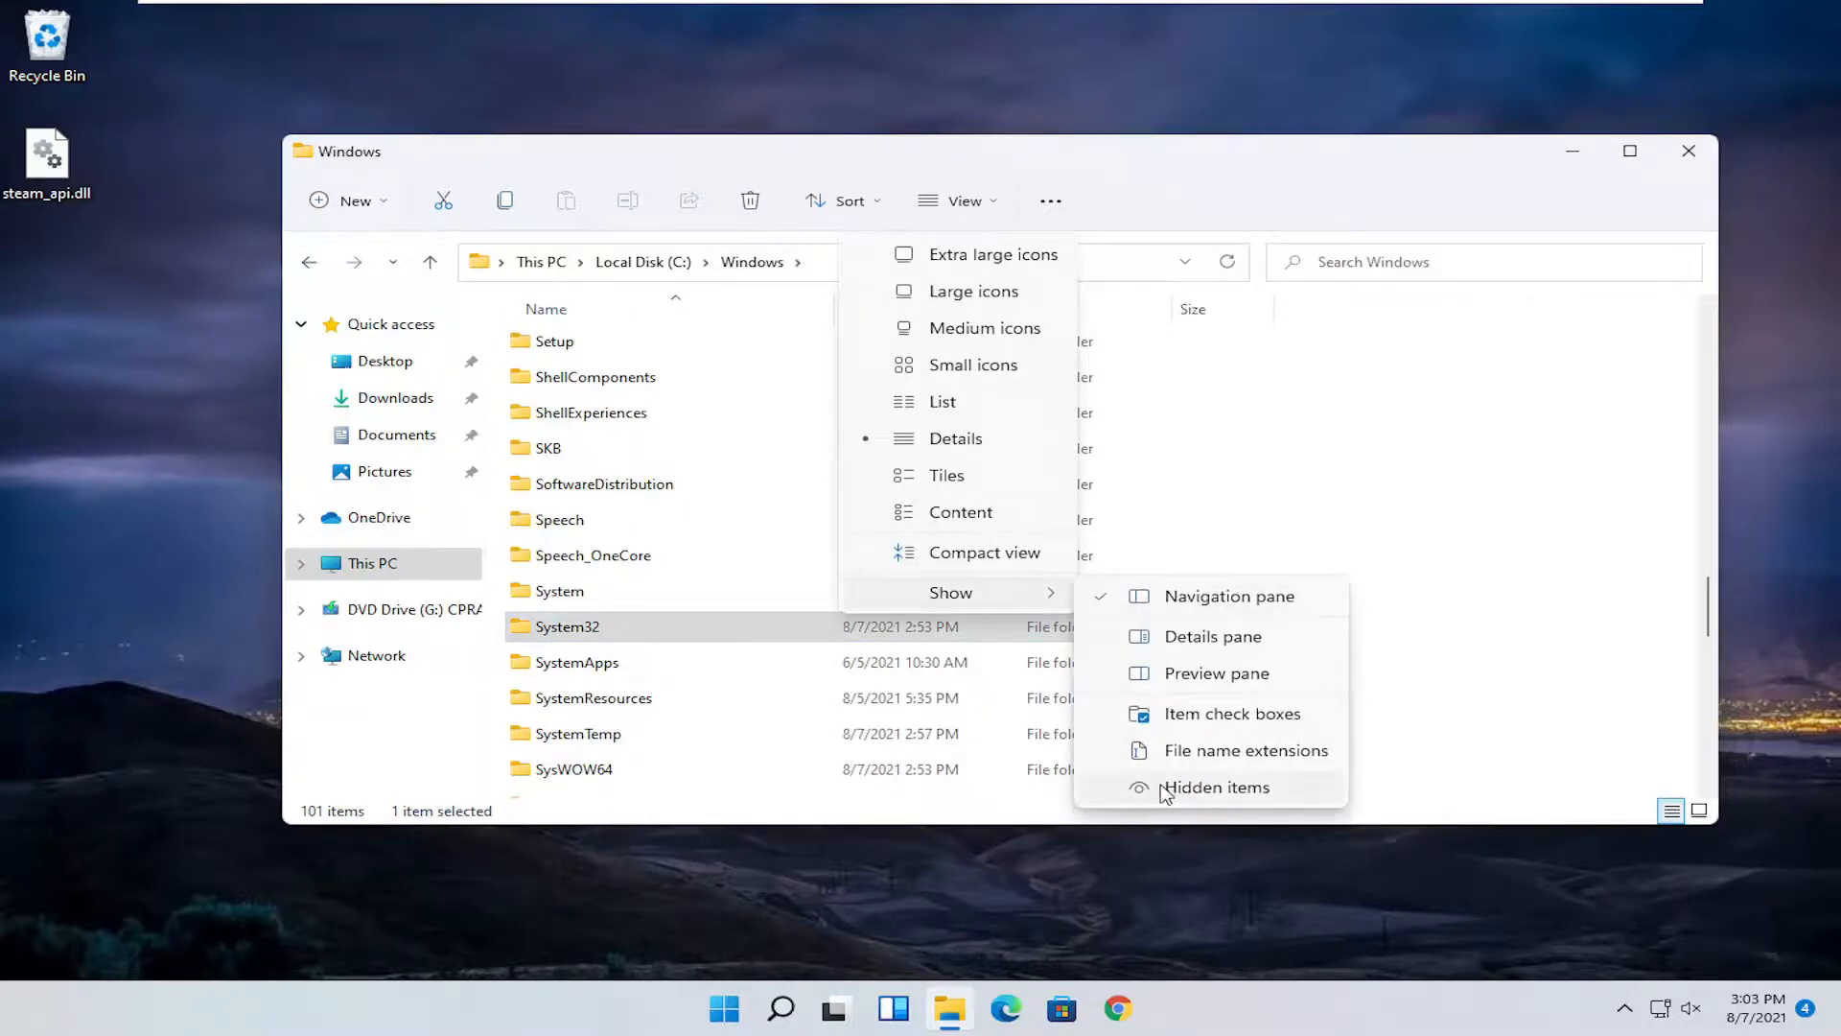
{"action": "left_click", "coordinate": [1216, 786]}
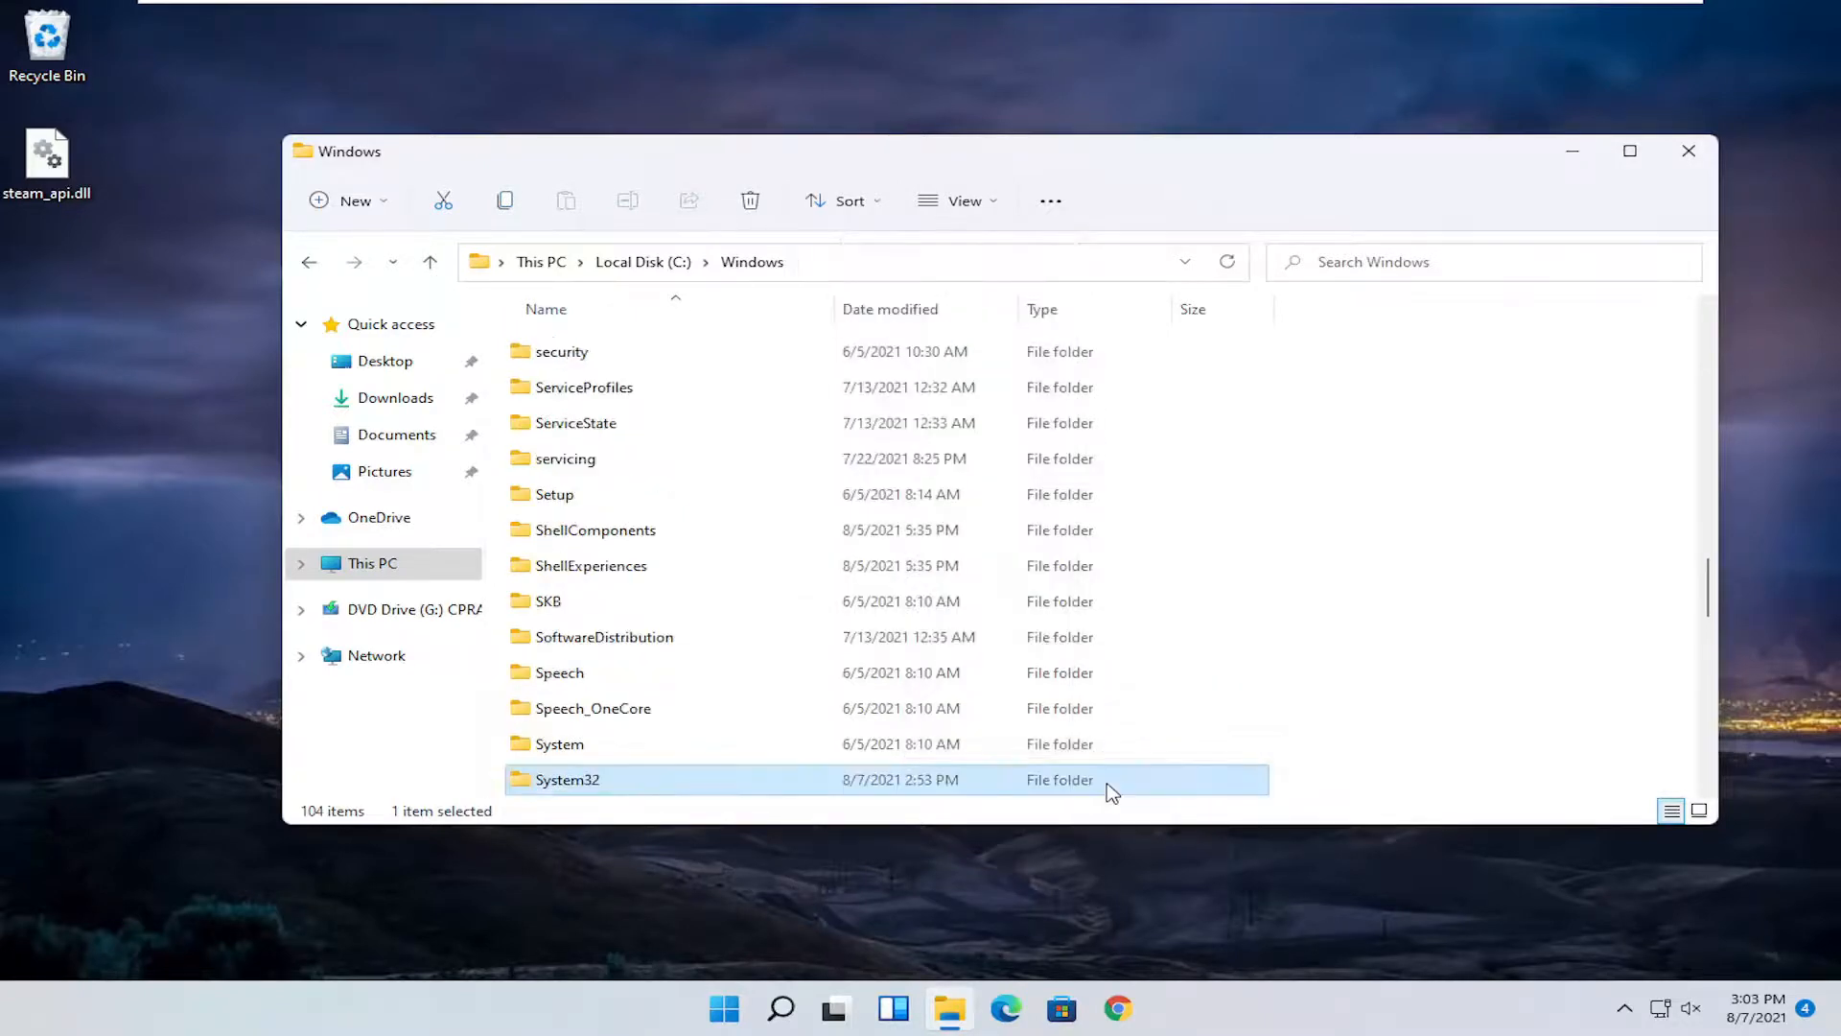
{"action": "mouse_move", "coordinate": [610, 593]}
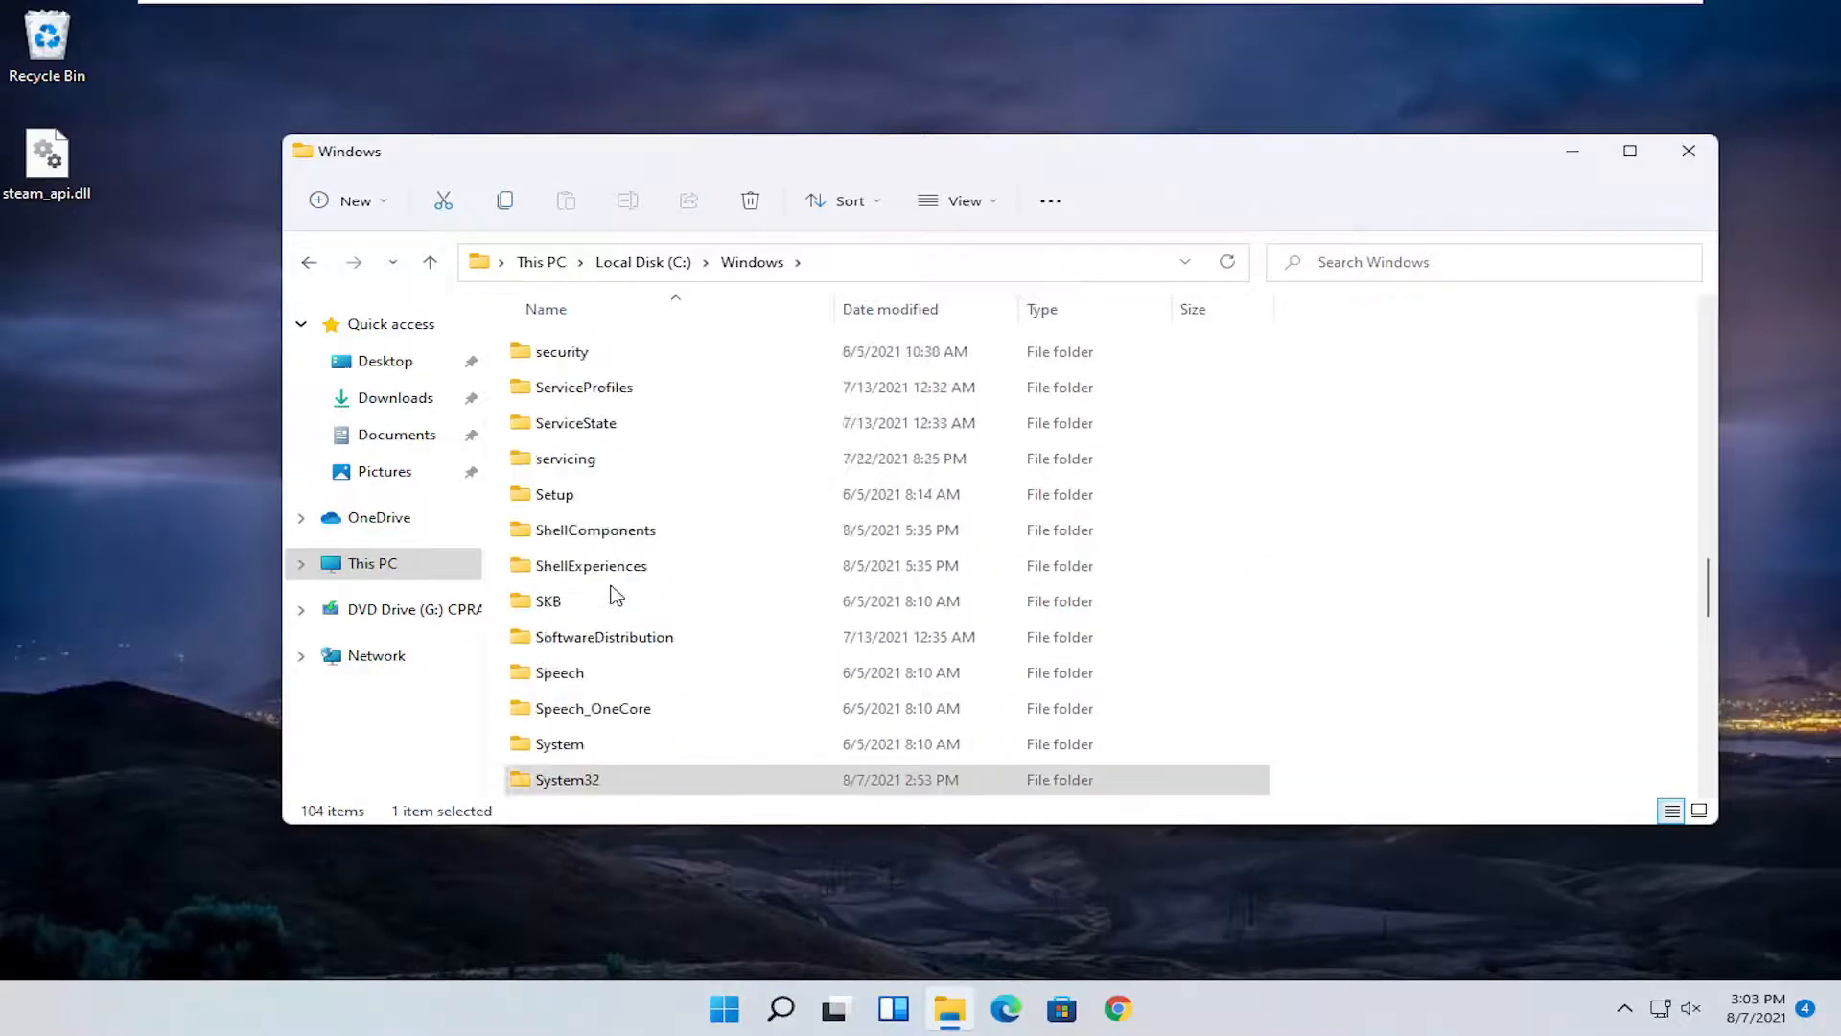
{"action": "scroll", "scroll_direction": "down", "scroll_amount": 3}
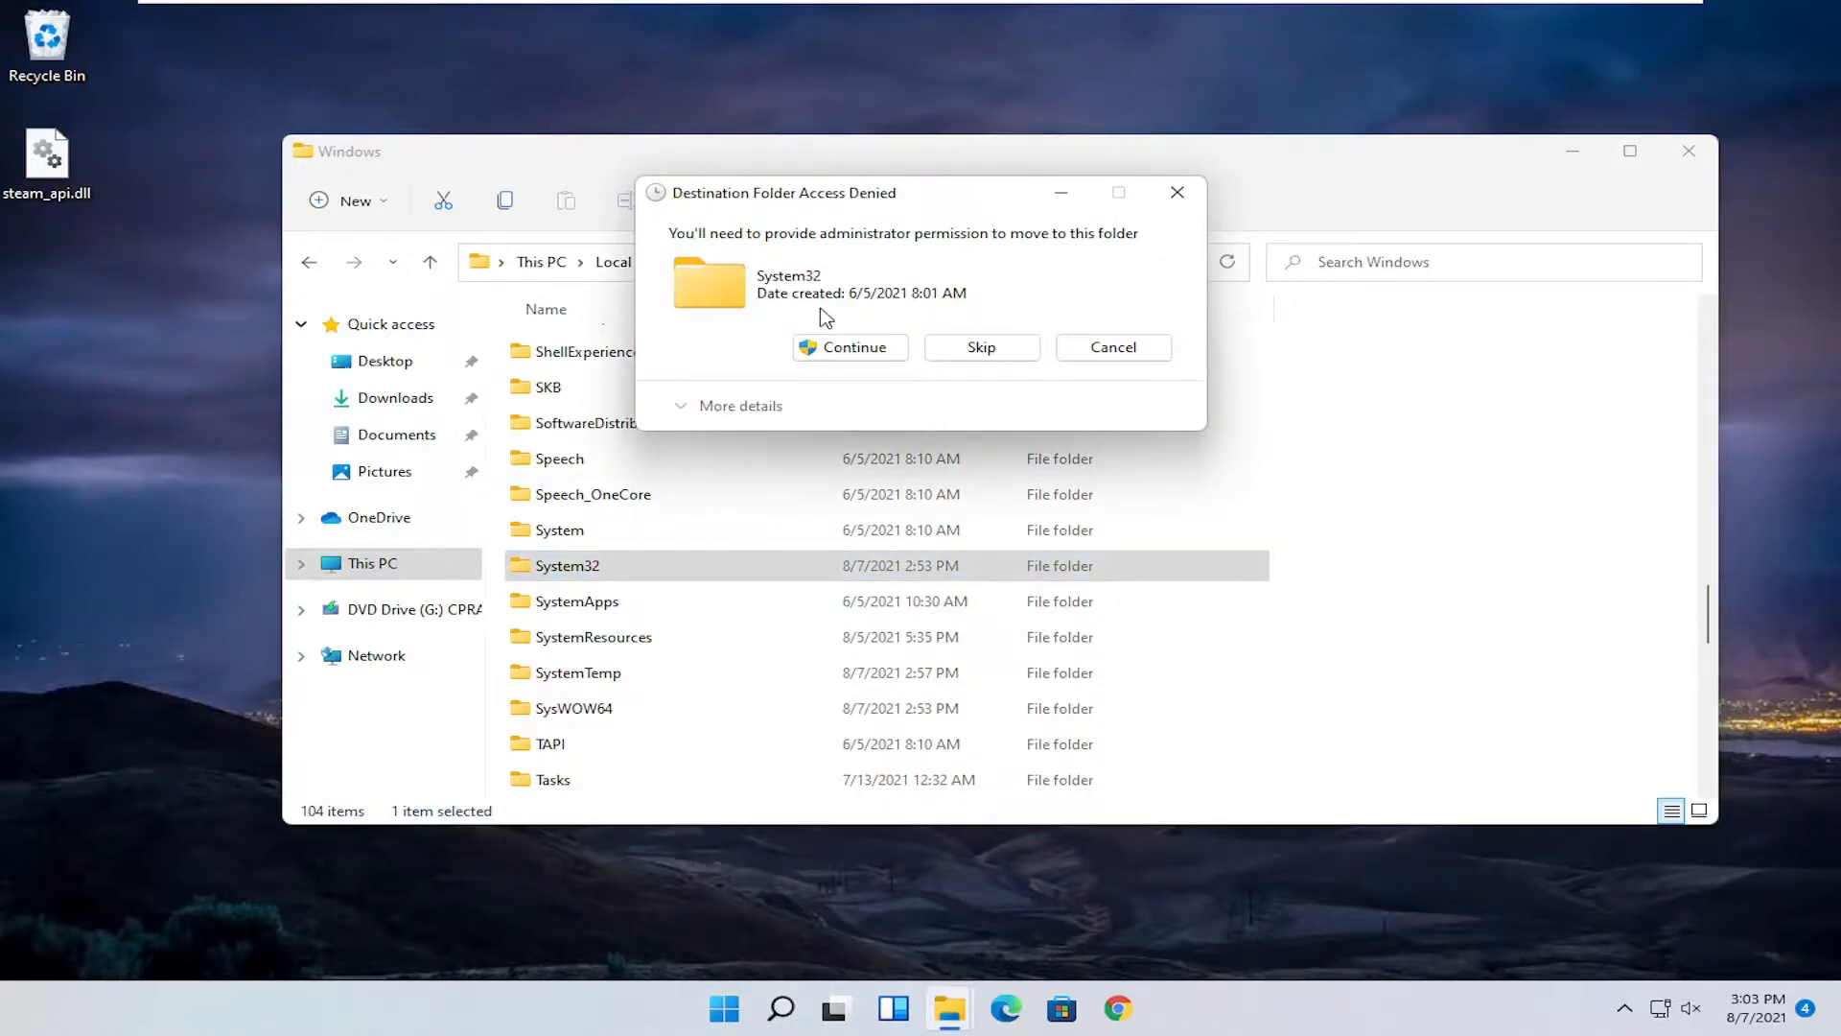
Step: Grant administrator permission via Continue so steam_api.dll moves into System32
{"action": "left_click", "coordinate": [849, 347]}
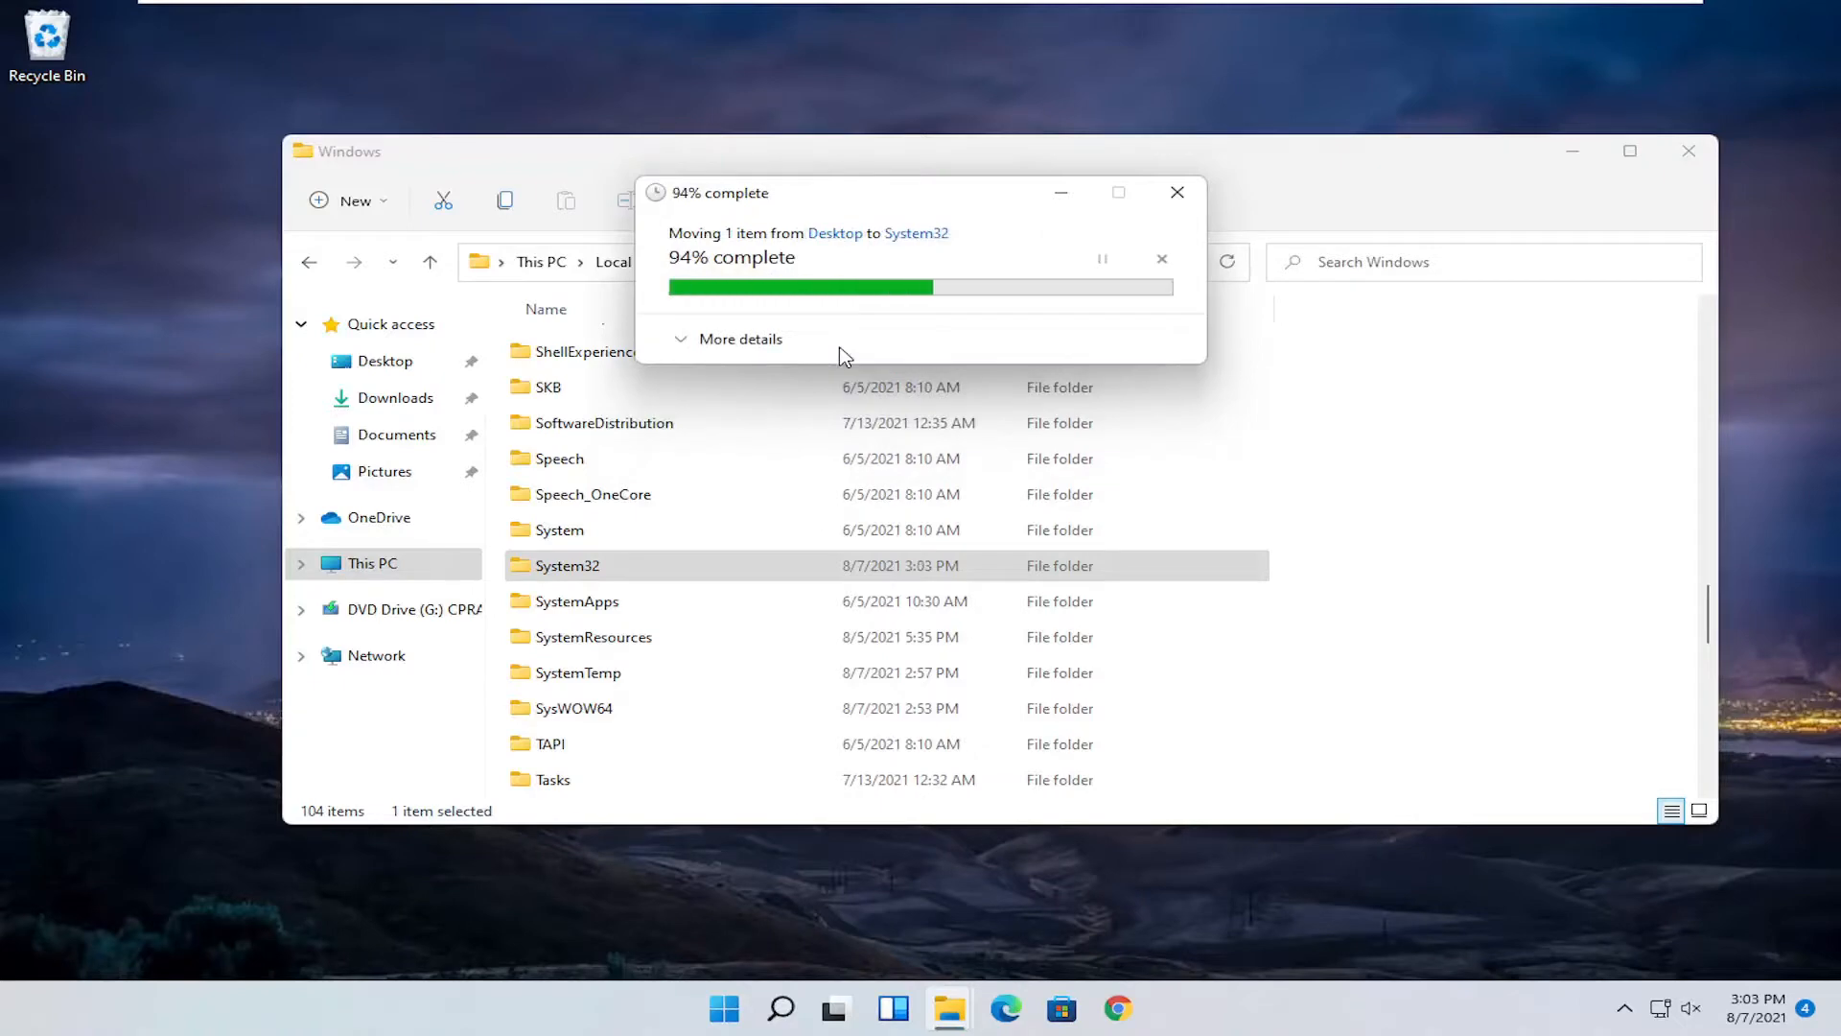